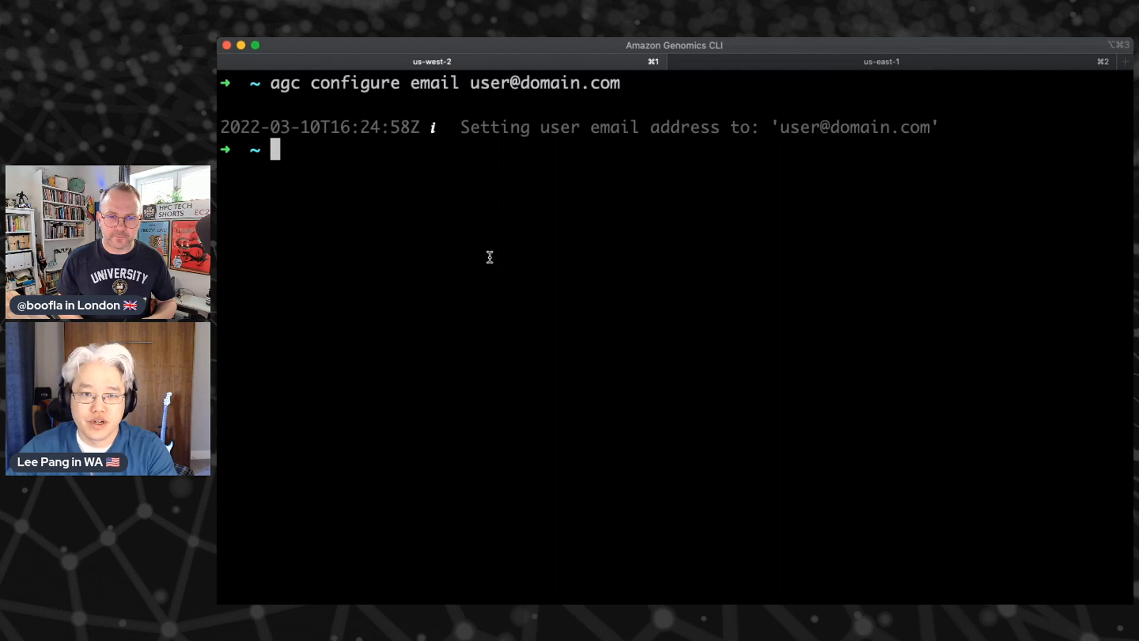
# - Activate the AGC account with 'agc account activate' before cloning agc-demo-project
pyautogui.write('agc account activate')
pyautogui.write('git clone codecommit::us-east-1://agc-demo-project')
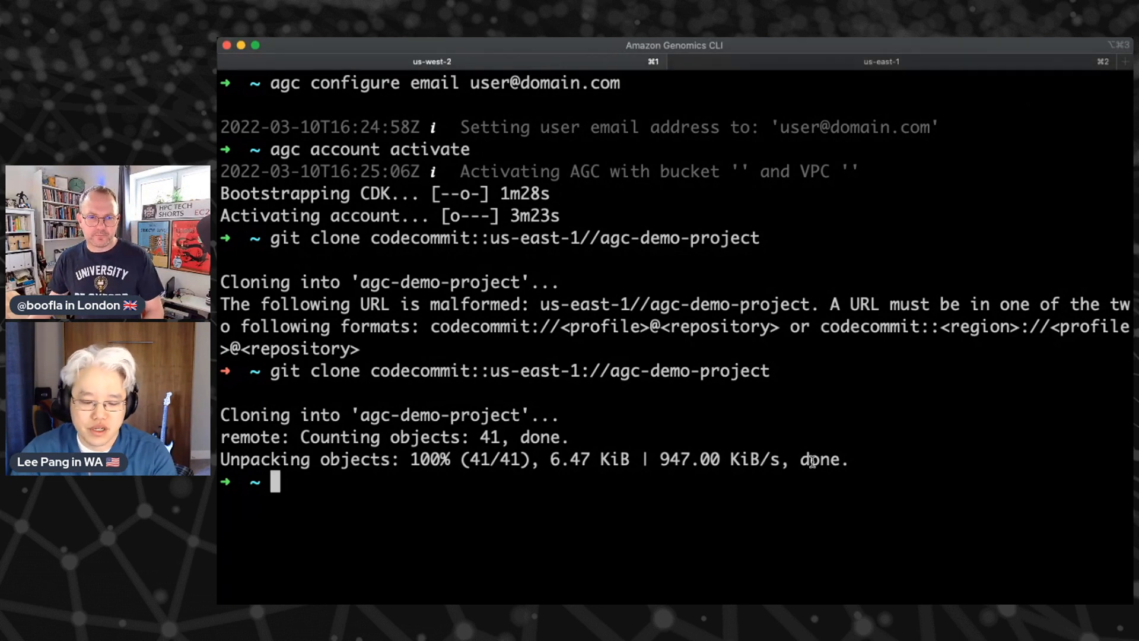
# - Change into agc-demo-project and list agc-project.yaml with the nextflow, snakemake and wdl folders
pyautogui.write('cd agc-demo-project')
pyautogui.write('ls')
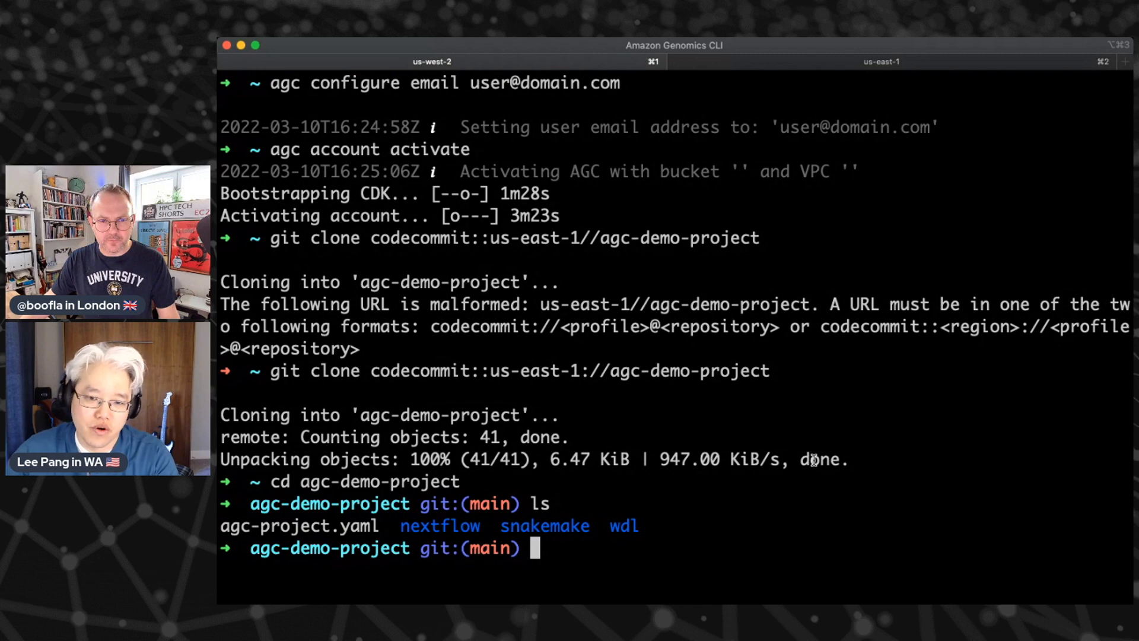
pyautogui.moveTo(523, 527)
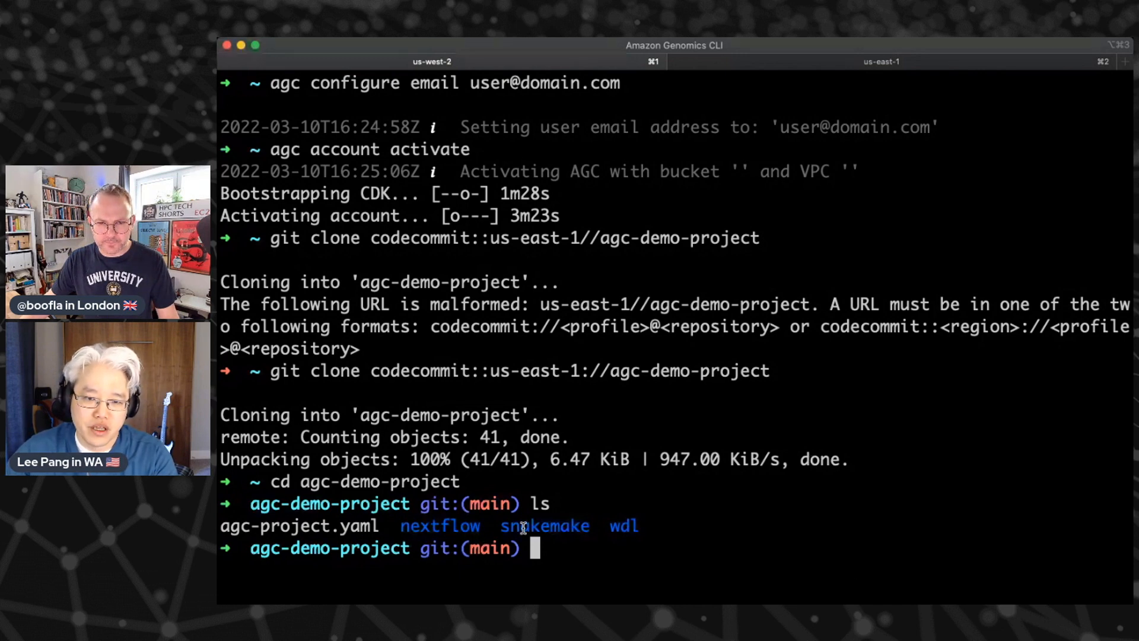
pyautogui.moveTo(814, 545)
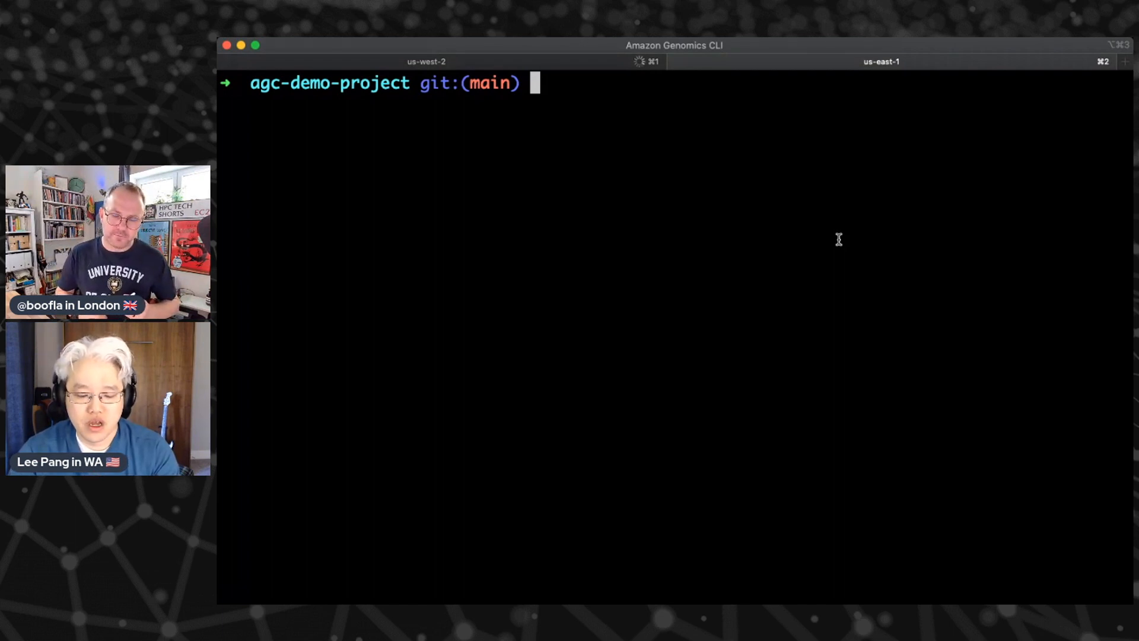
# - View agc-project.yaml in less, highlighting project name AGCDemo and its workflow entries
pyautogui.write('less agc-project.yaml')
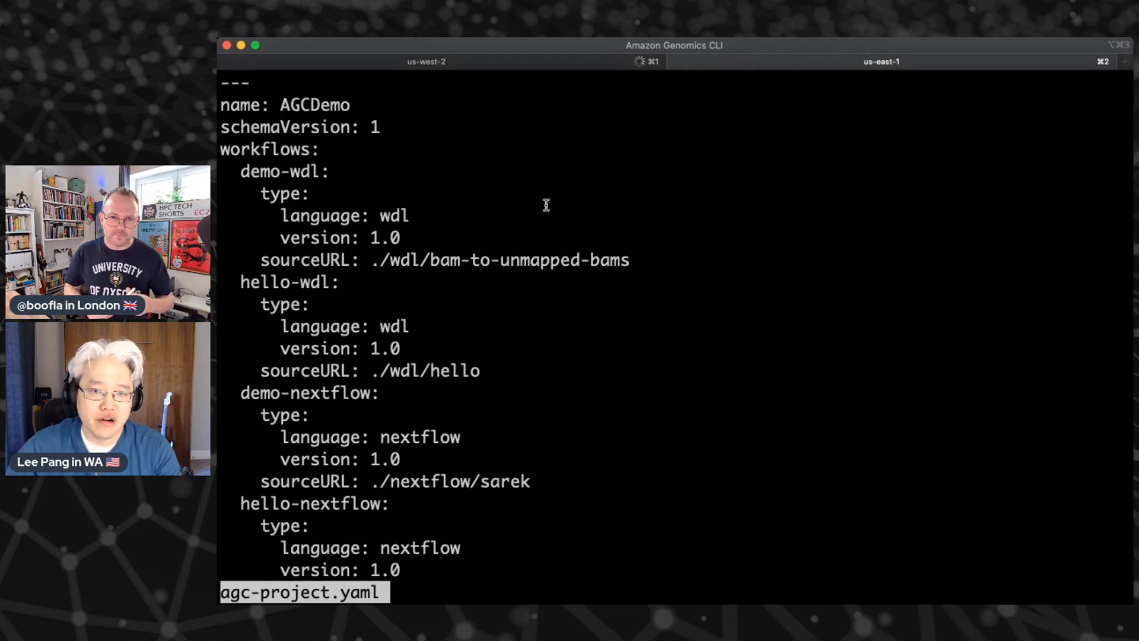
pyautogui.doubleClick(313, 104)
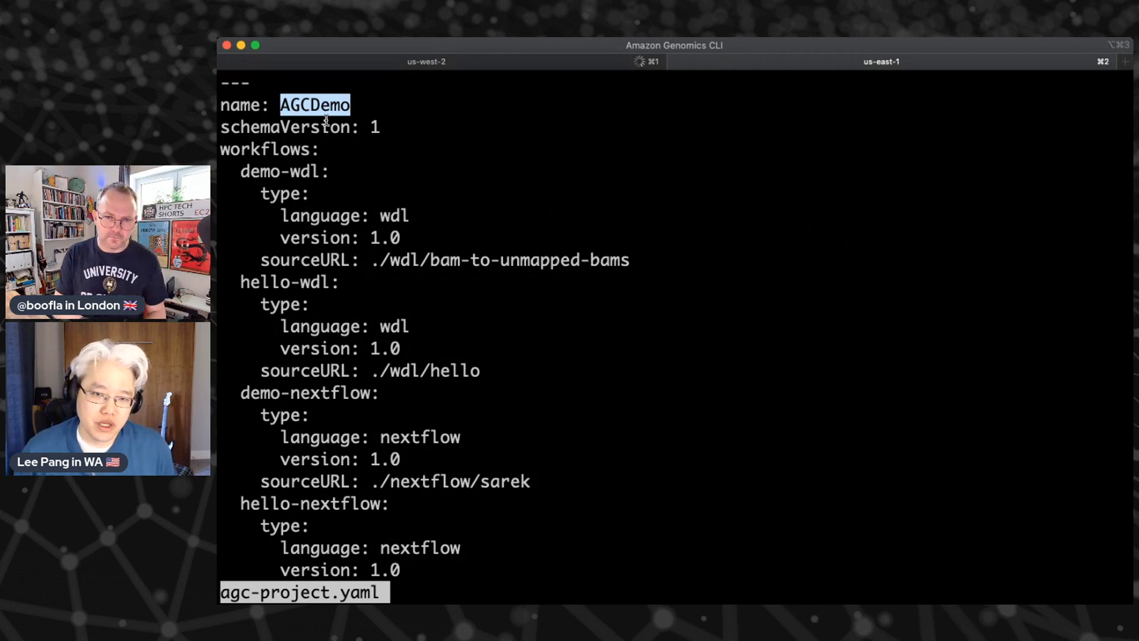
pyautogui.moveTo(393, 187)
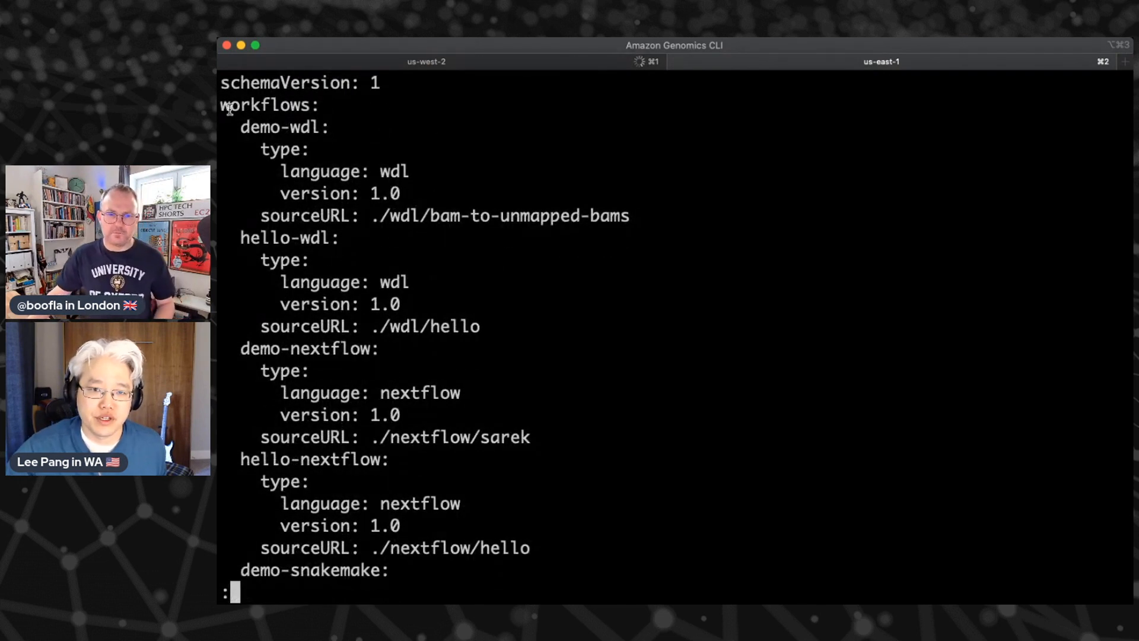
pyautogui.moveTo(241, 127); pyautogui.dragTo(370, 171)
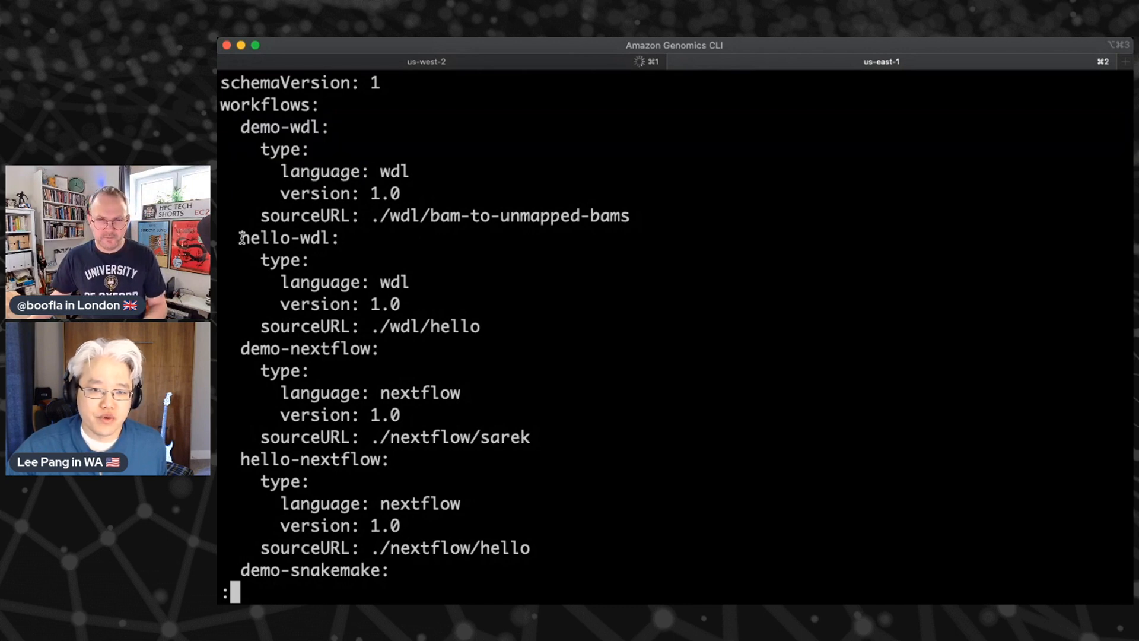
pyautogui.moveTo(241, 237); pyautogui.dragTo(479, 326)
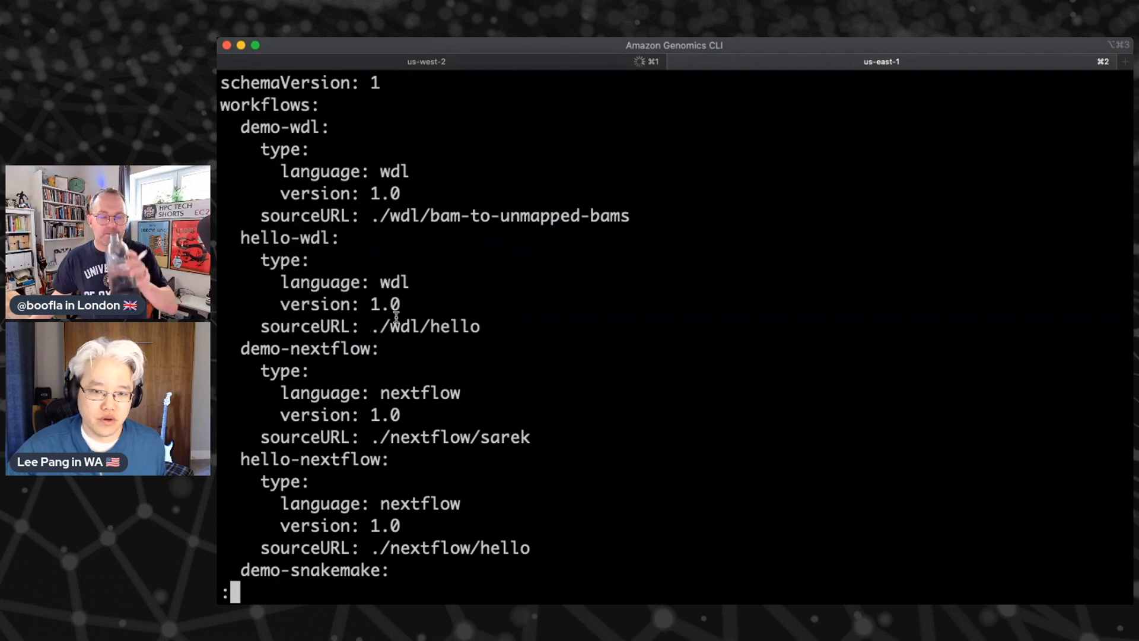
# - Page down through the wdl, nextflow and snakemake workflows to the S3 data locations
pyautogui.scroll(-3)
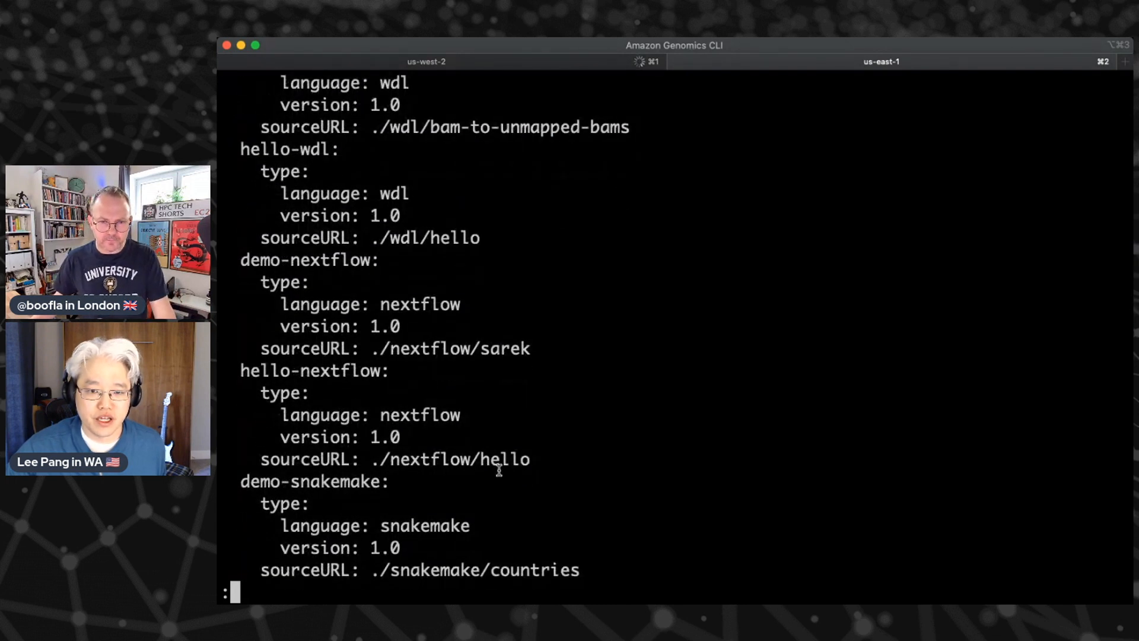
pyautogui.scroll(-3)
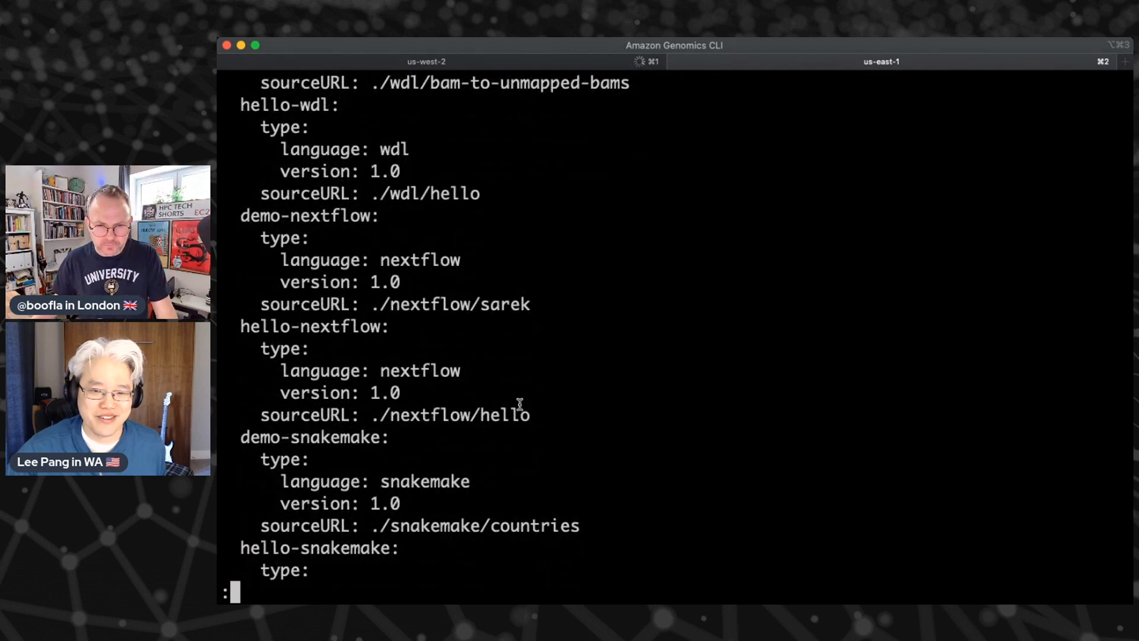
pyautogui.scroll(-3)
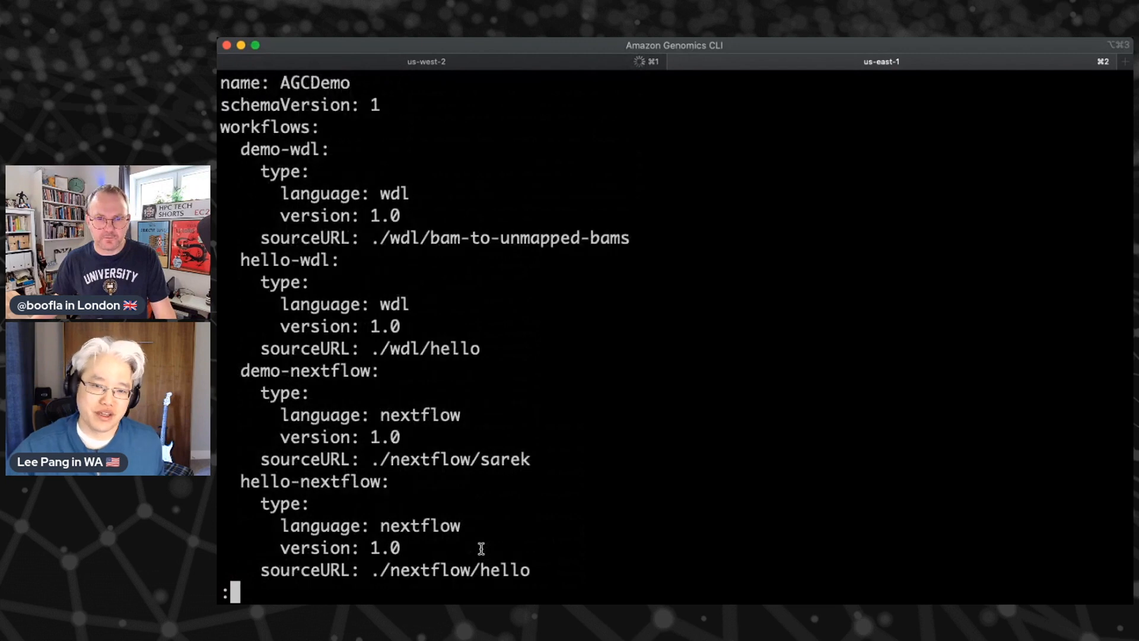
pyautogui.moveTo(497, 484)
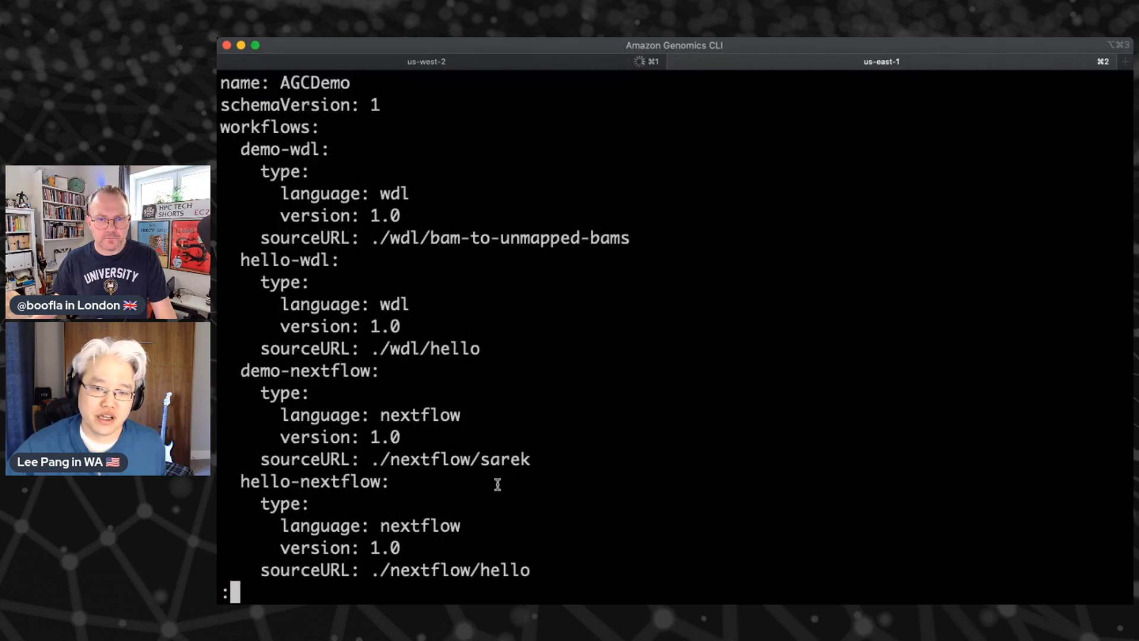
pyautogui.scroll(-3)
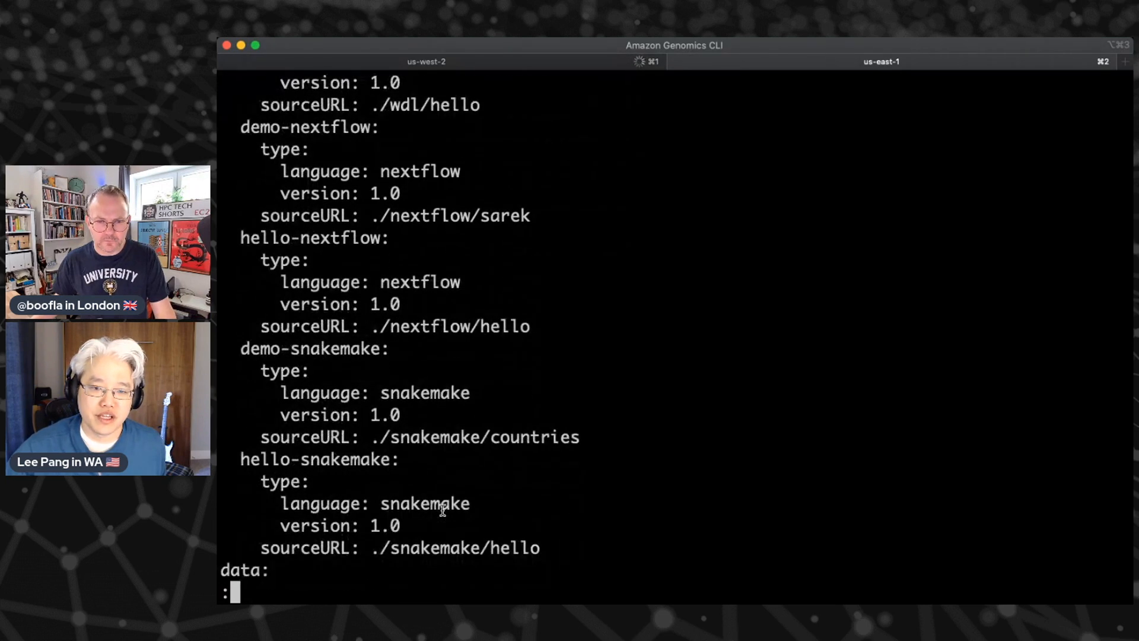
pyautogui.scroll(-3)
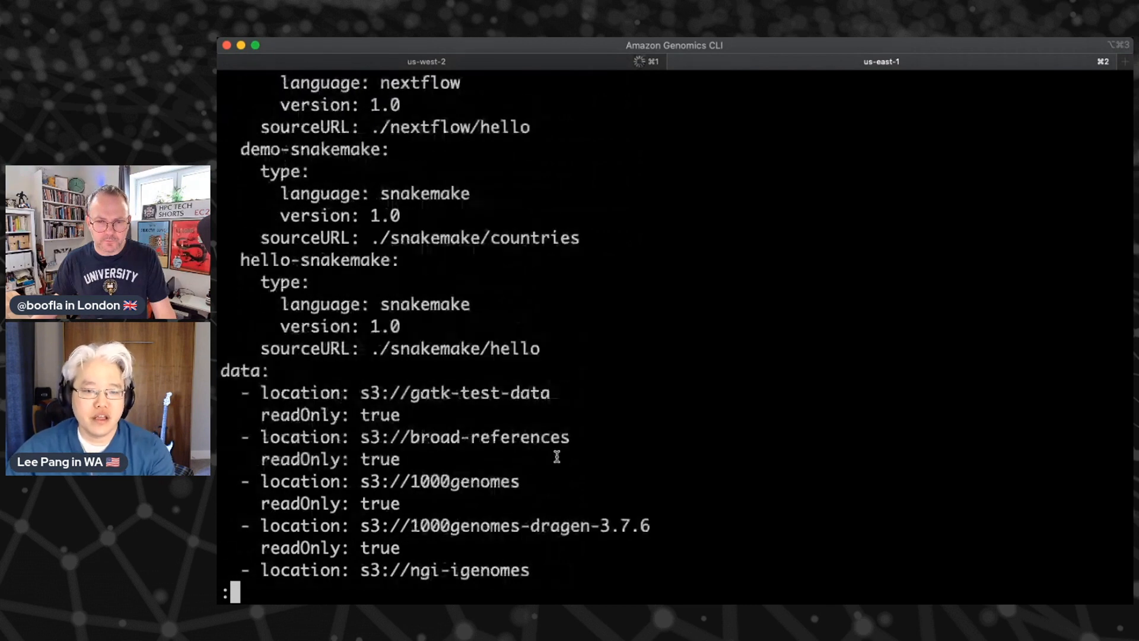
pyautogui.scroll(-3)
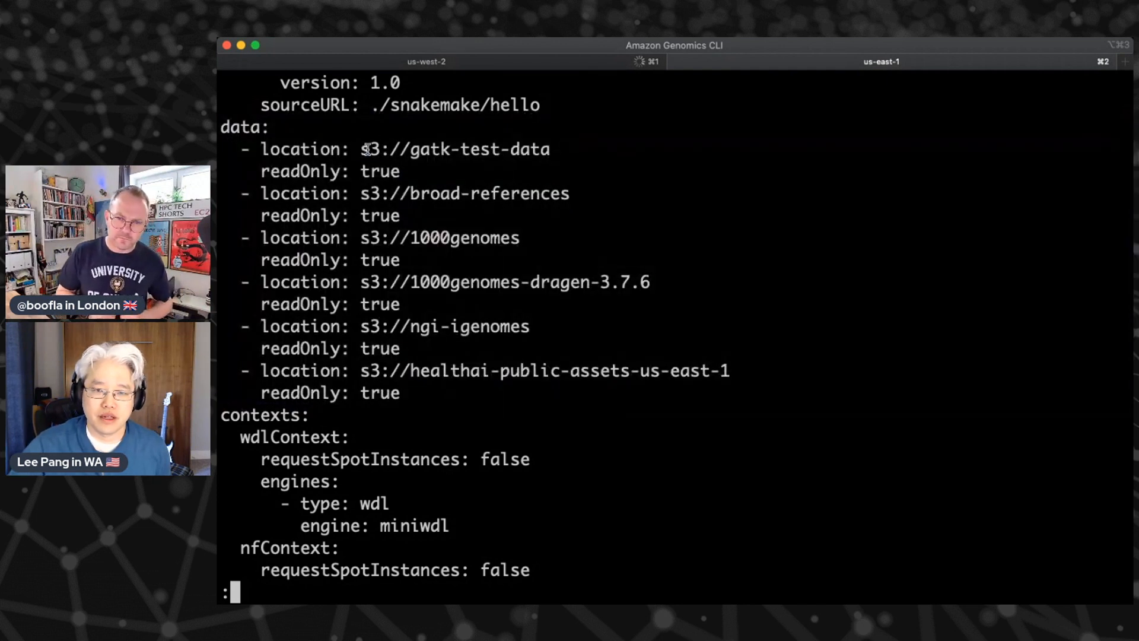
pyautogui.moveTo(361, 150); pyautogui.dragTo(490, 149)
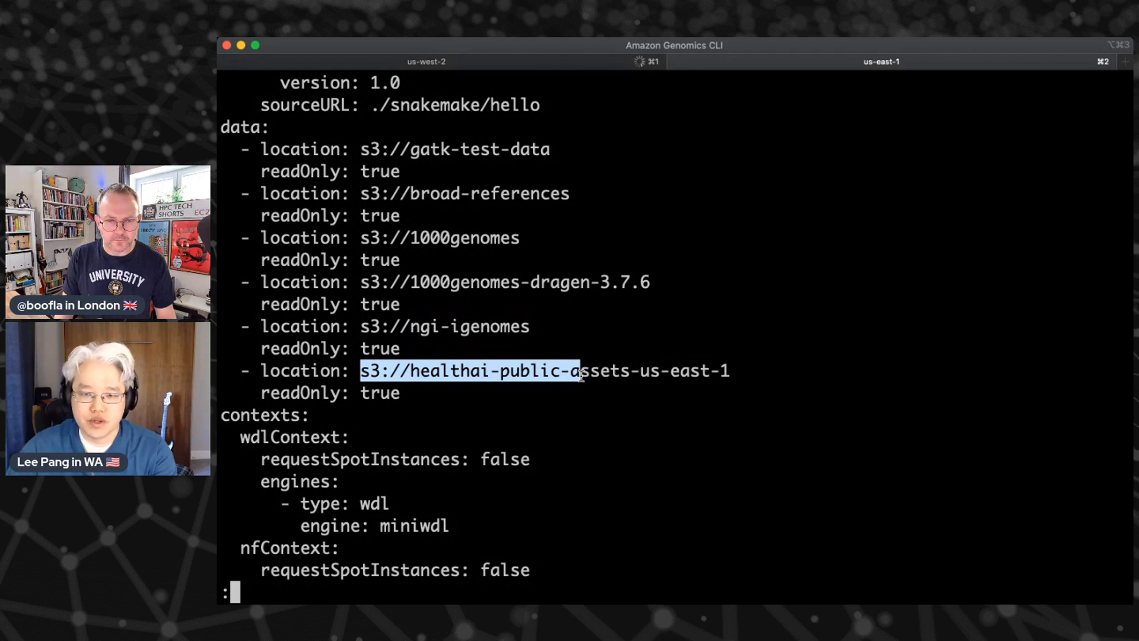
pyautogui.scroll(-3)
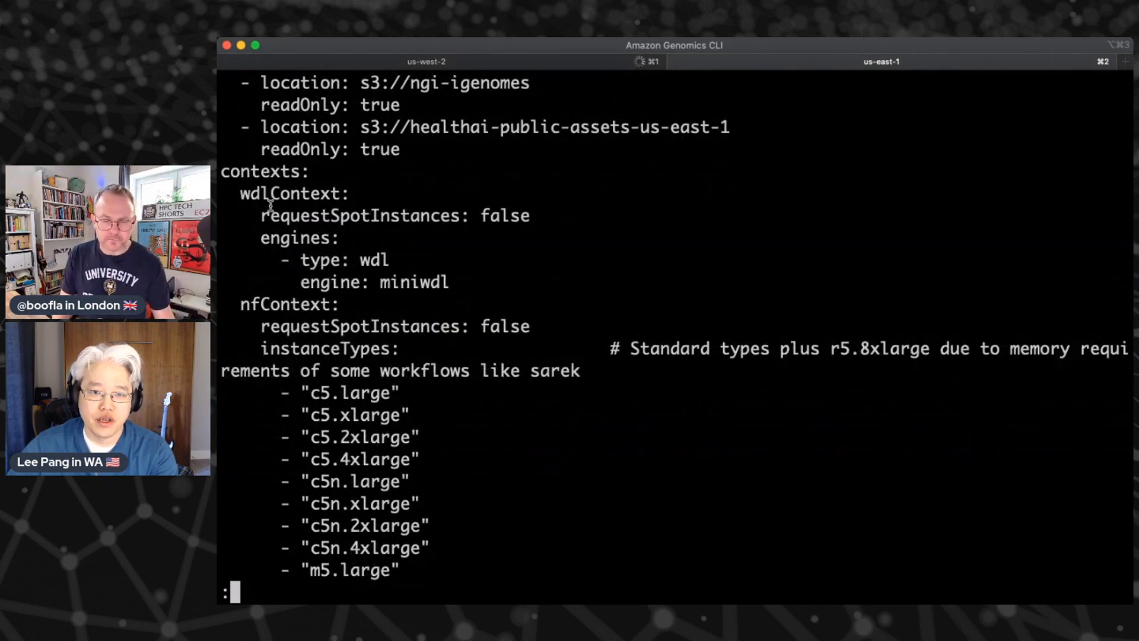
pyautogui.moveTo(239, 193); pyautogui.dragTo(451, 282)
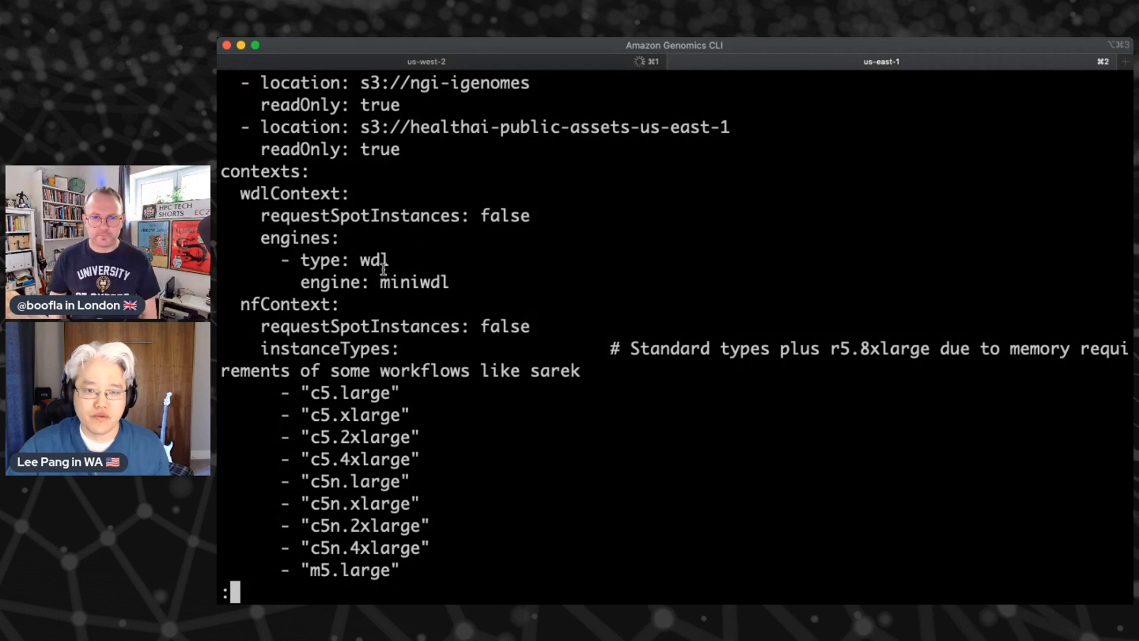
pyautogui.scroll(-3)
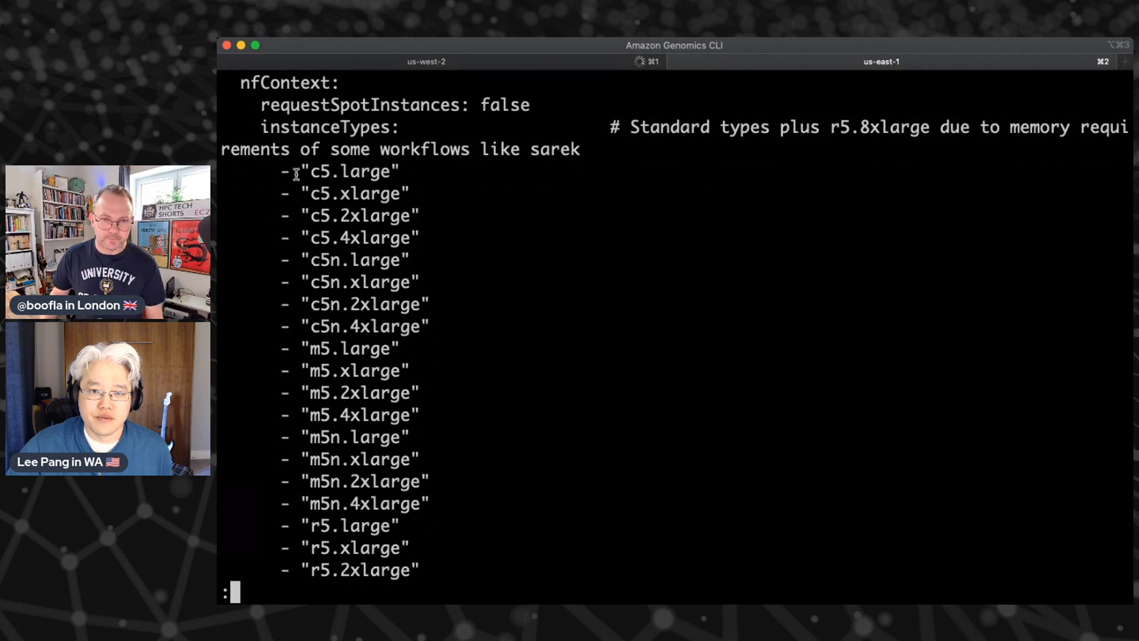
pyautogui.scroll(-3)
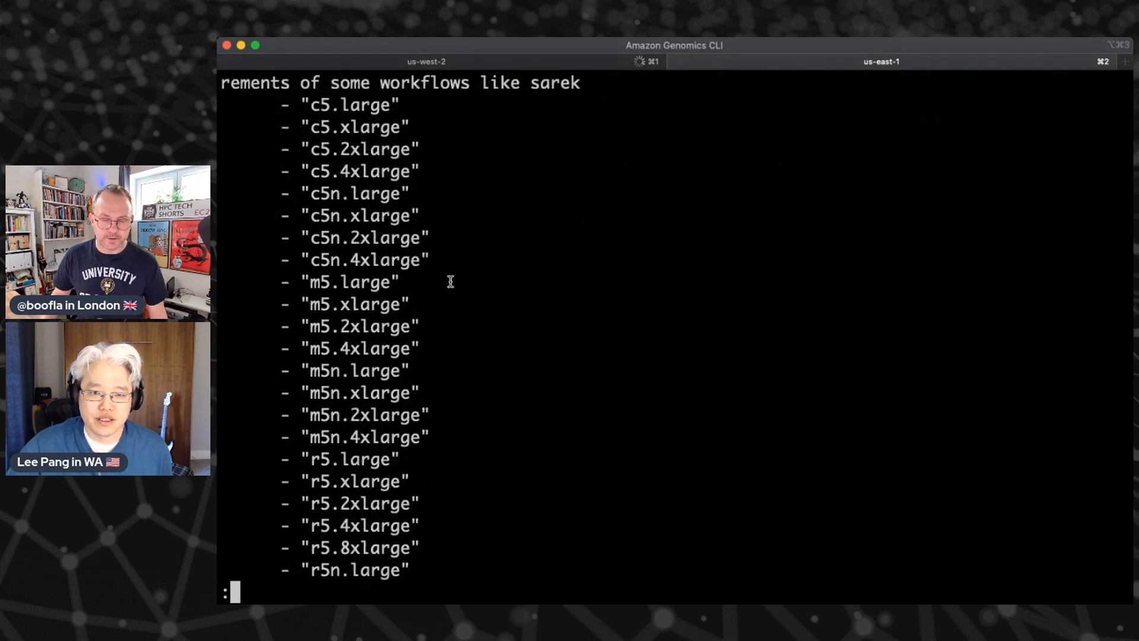
pyautogui.scroll(-3)
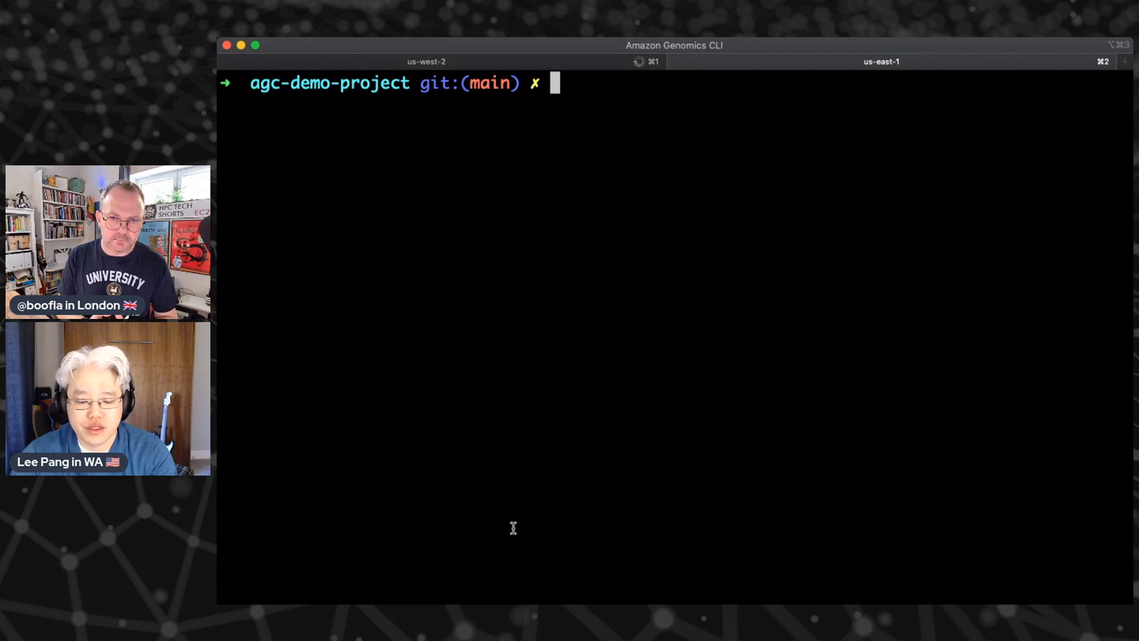
# - Check that wdlContext, nfContext and smContext all report started via agc context
pyautogui.write('agc')
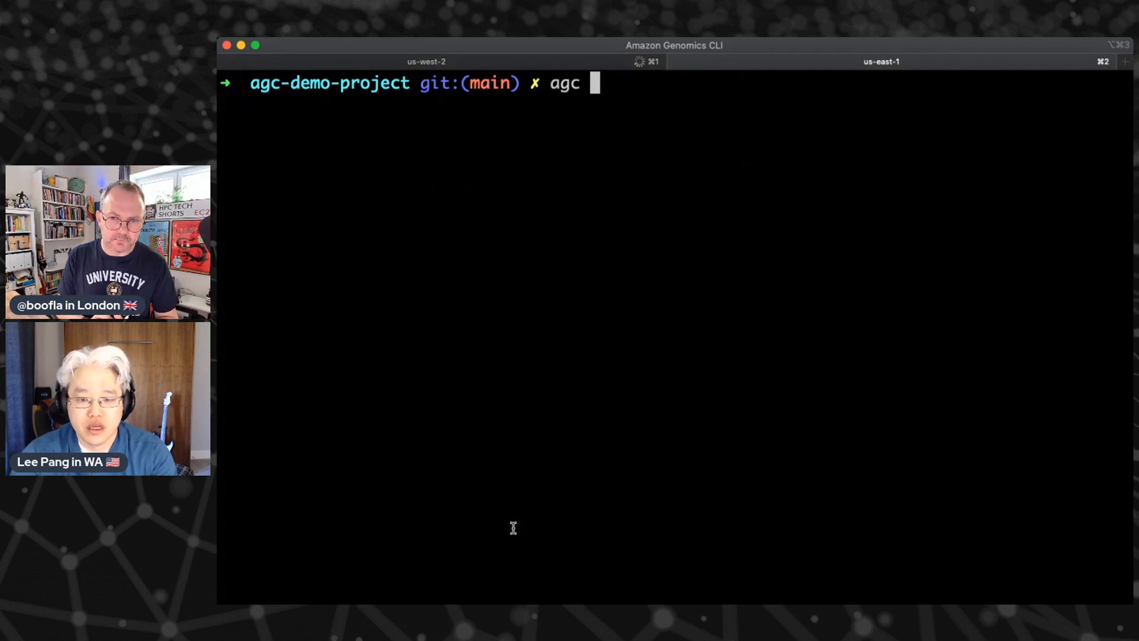
pyautogui.write('context status')
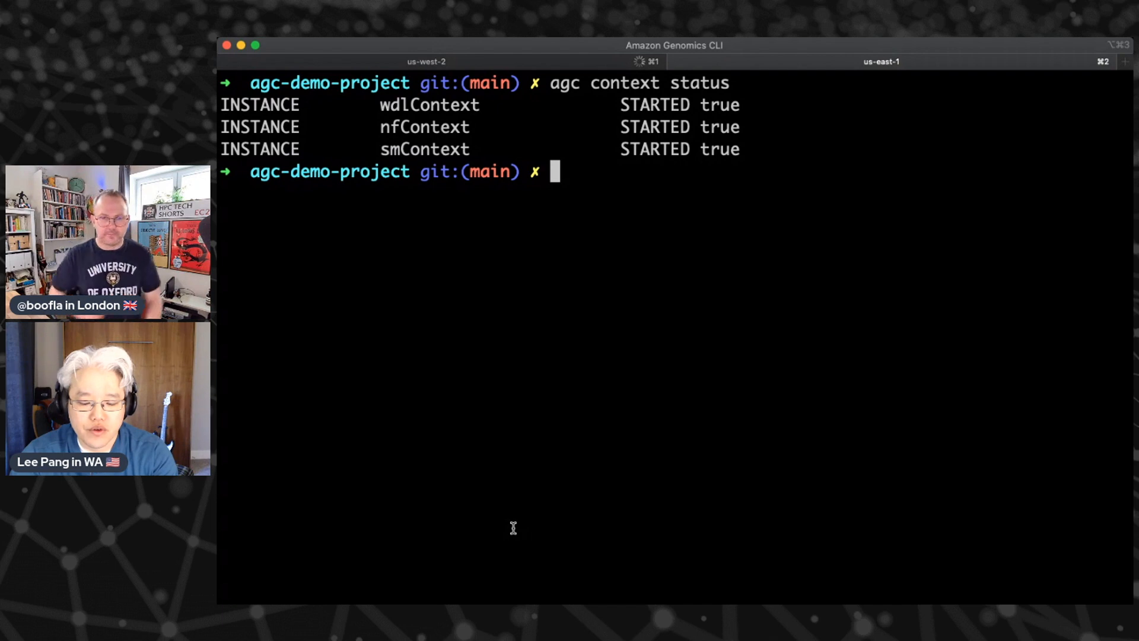
pyautogui.write('agc workflow list')
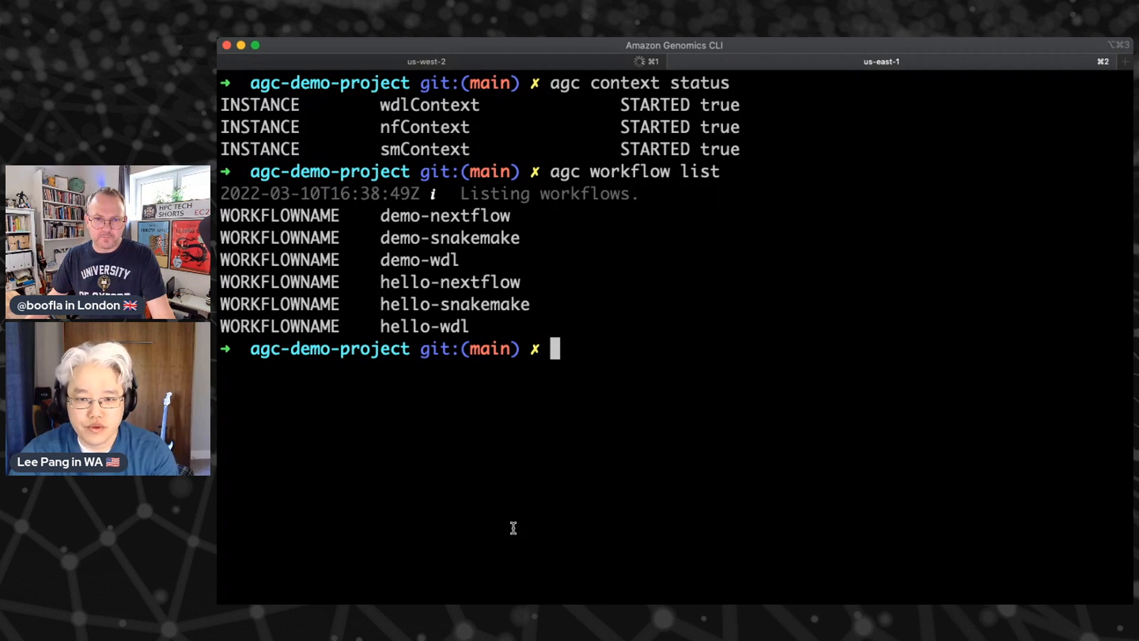
# - Submit hello-wdl on wdlContext and hello-nextflow on nfContext with agc workflow run, getting run ids
pyautogui.write('agc workflw')
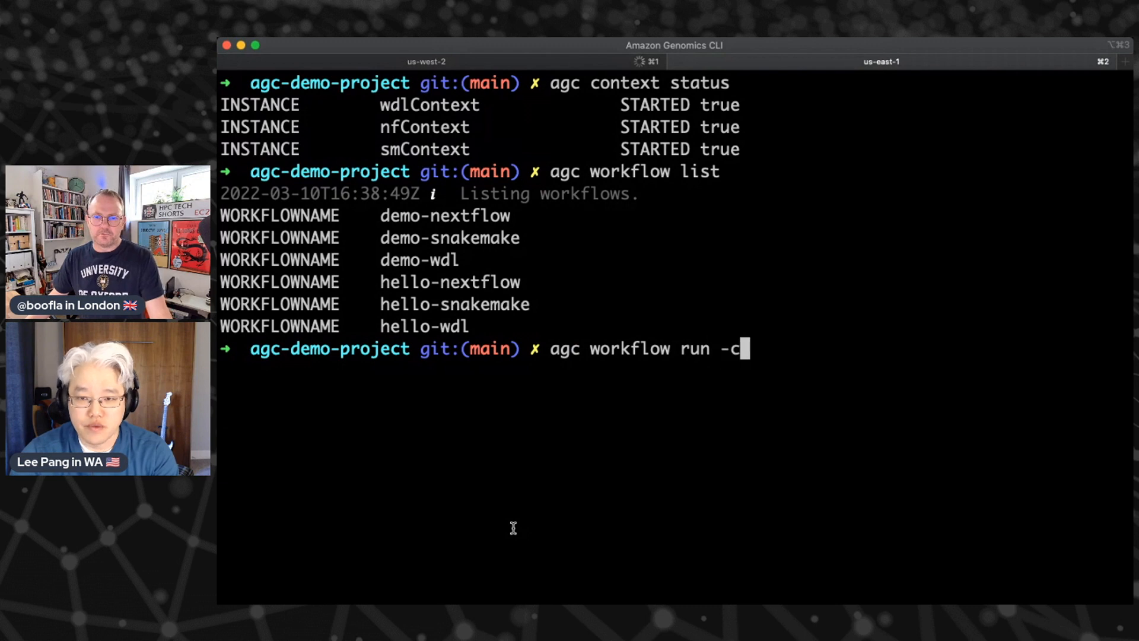
pyautogui.write('wdl')
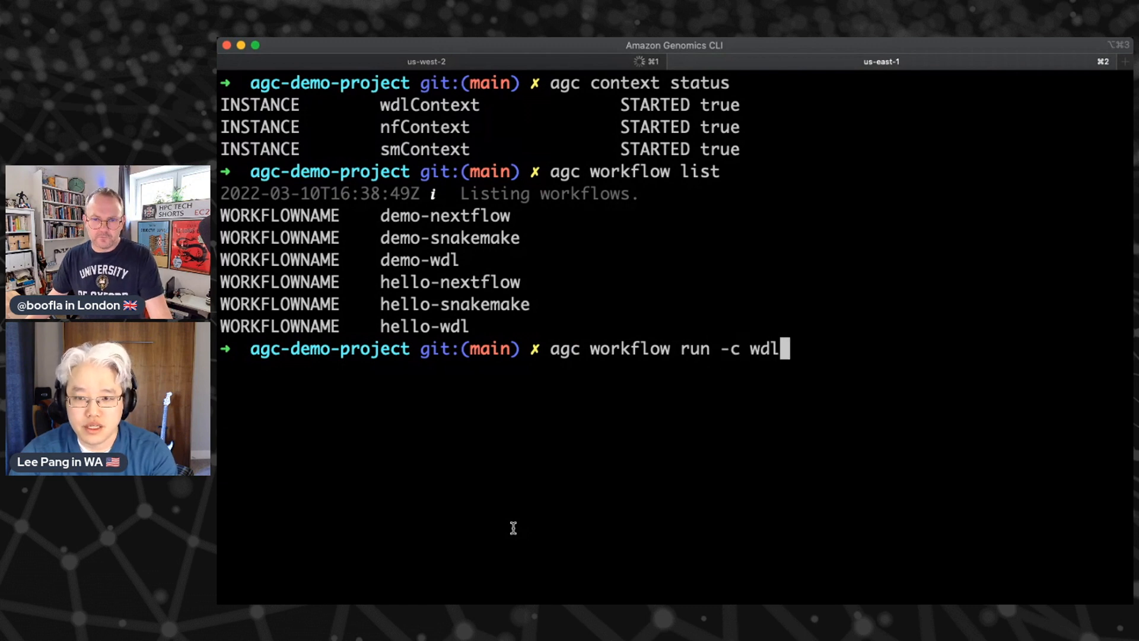
pyautogui.write('Context')
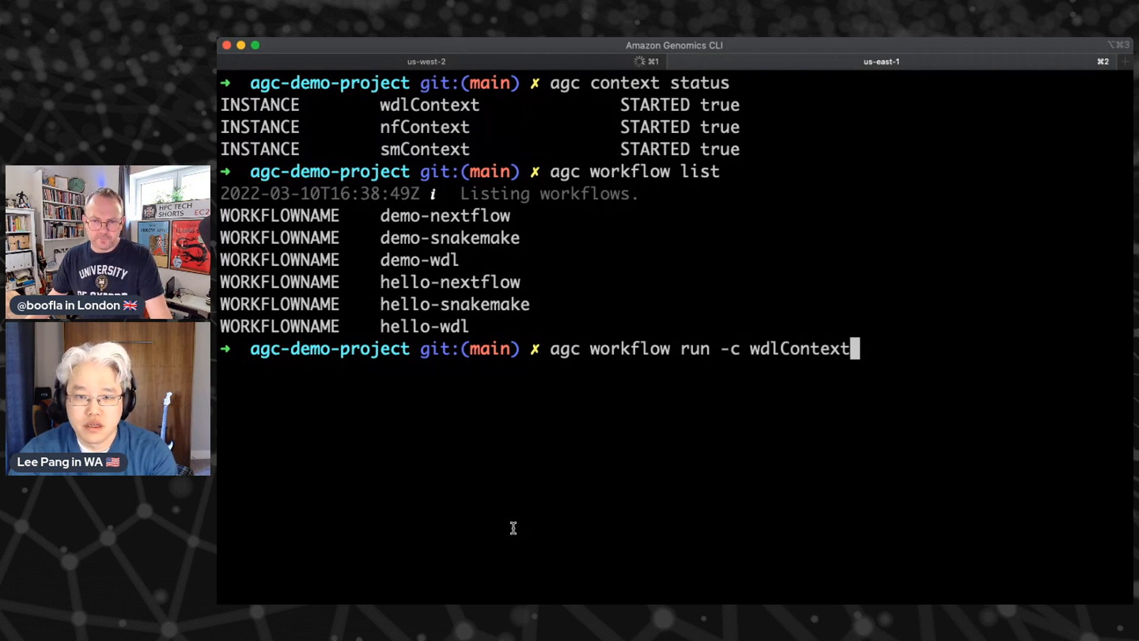
pyautogui.write('hello-wld')
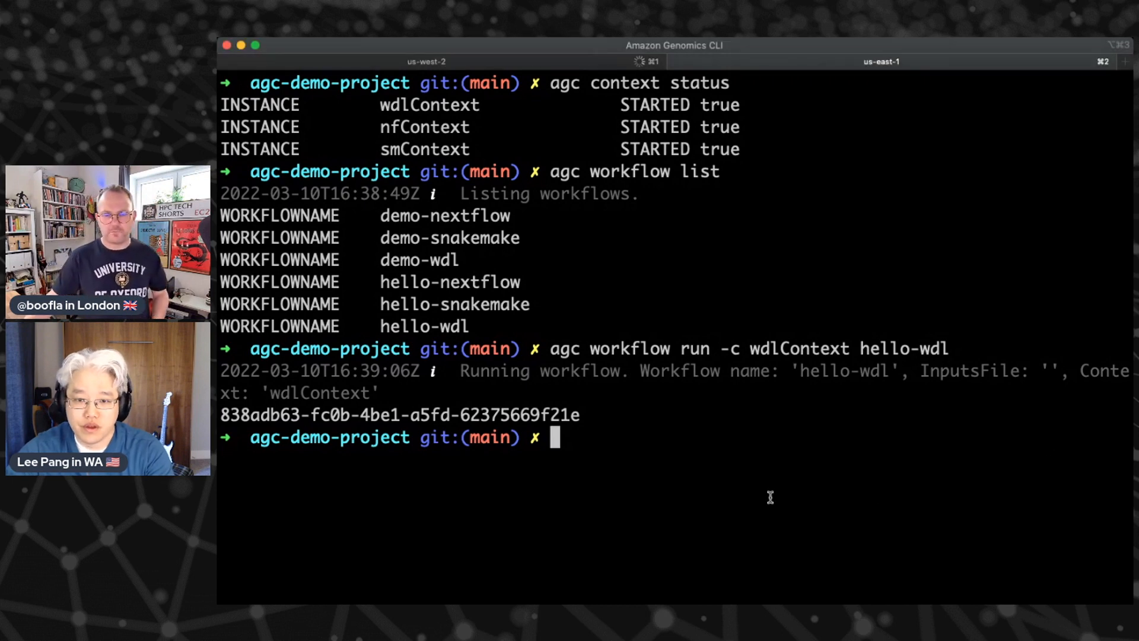
pyautogui.write('agc workflow run -c nfContext hello-nextflow')
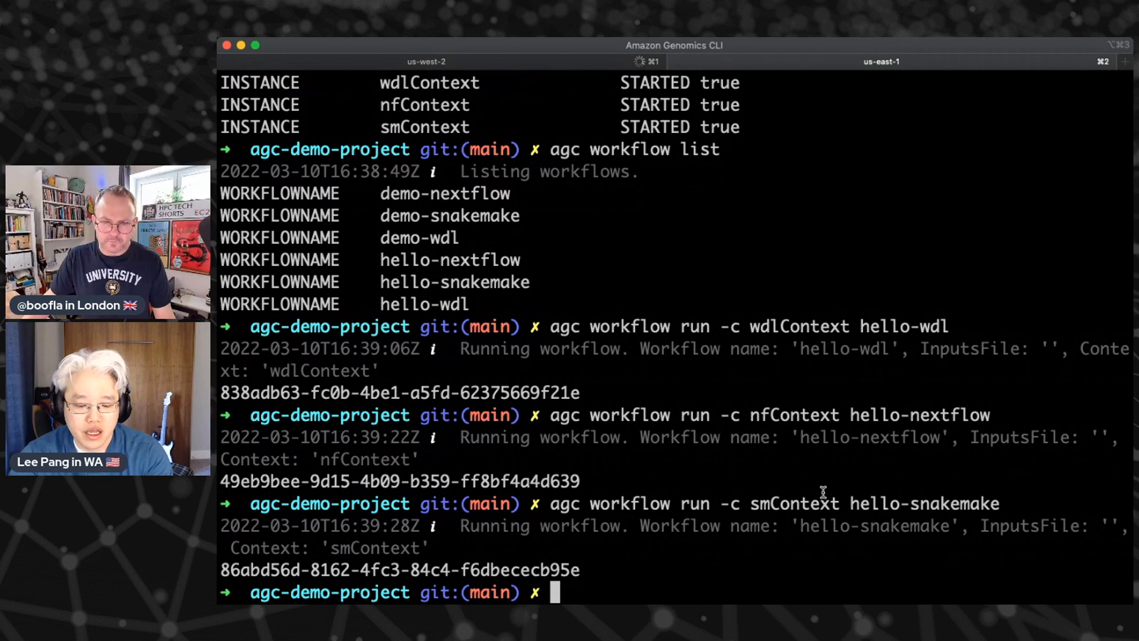
# - List run states with agc workflow status, showing the three hello runs initializing
pyautogui.write('agc workflow')
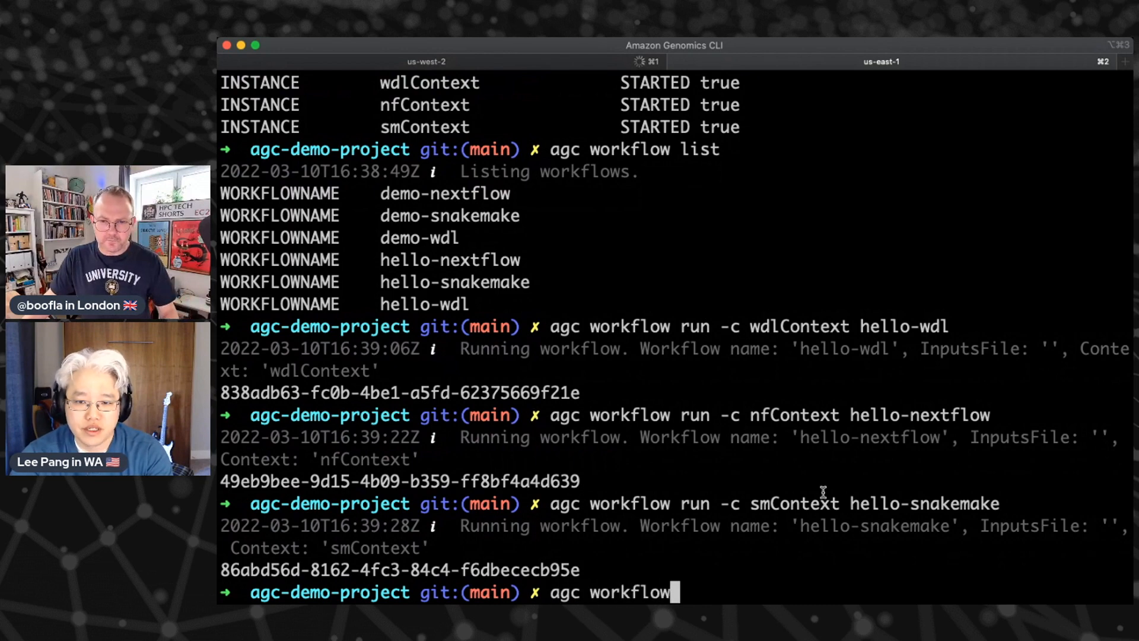
pyautogui.write('status')
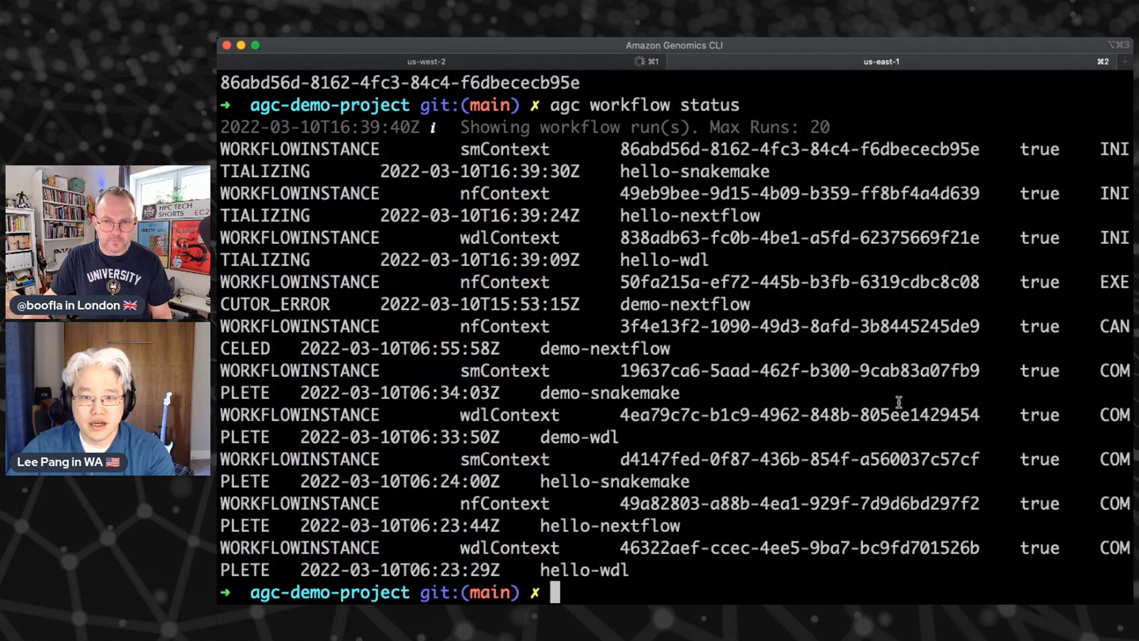
pyautogui.moveTo(1068, 145)
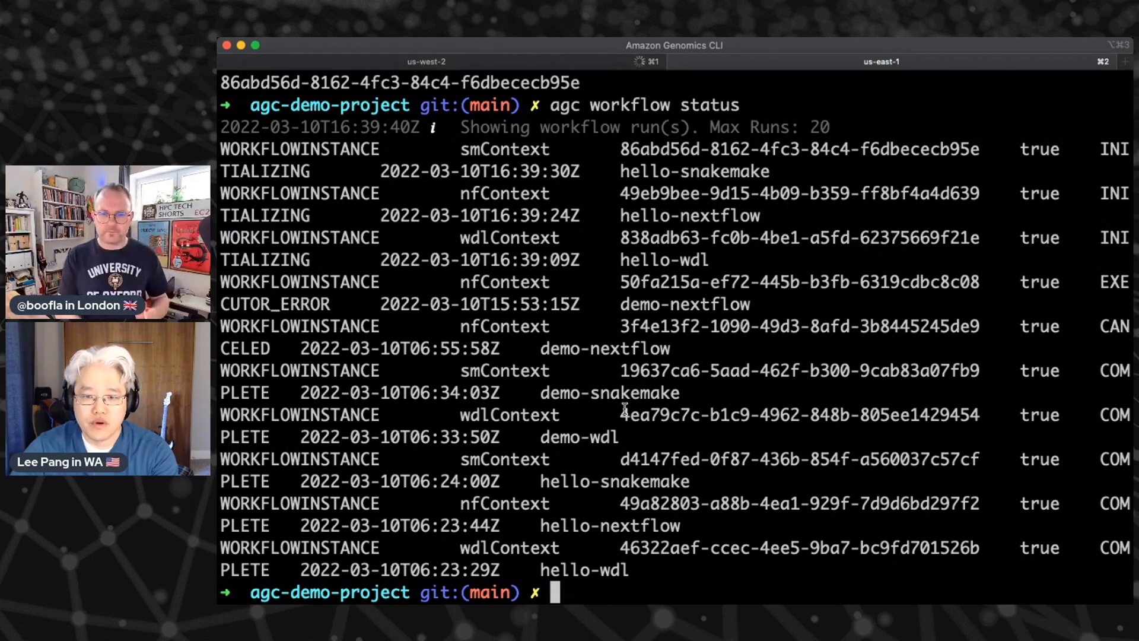
pyautogui.write('agc workflow run -c nfContext hello-nextflow')
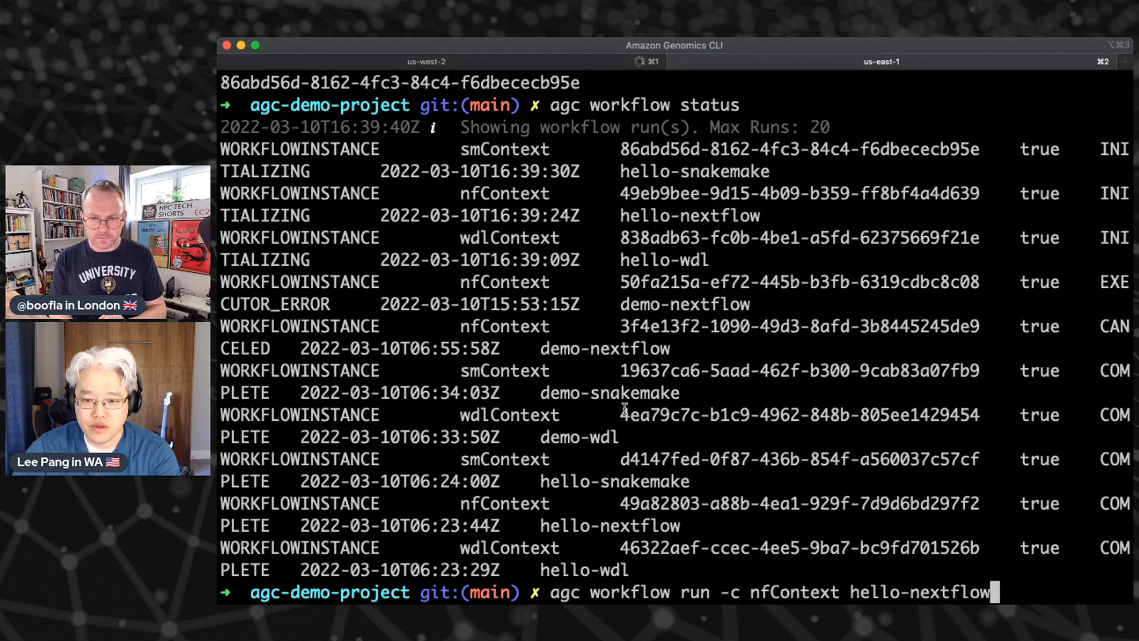
pyautogui.write('less agc-project.yaml')
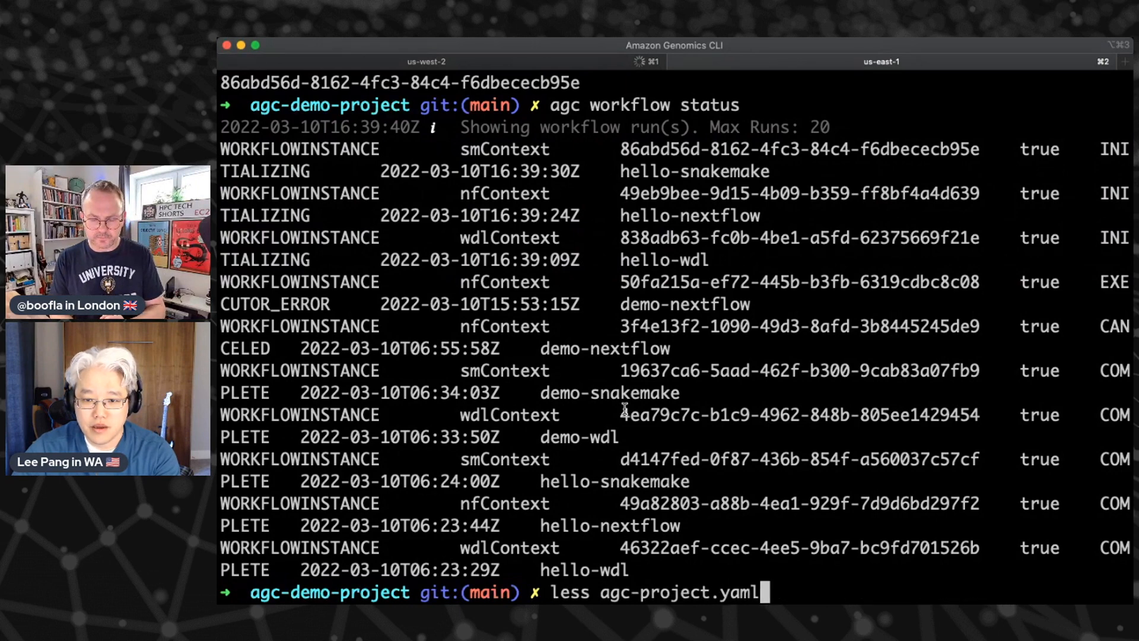
pyautogui.press('enter')
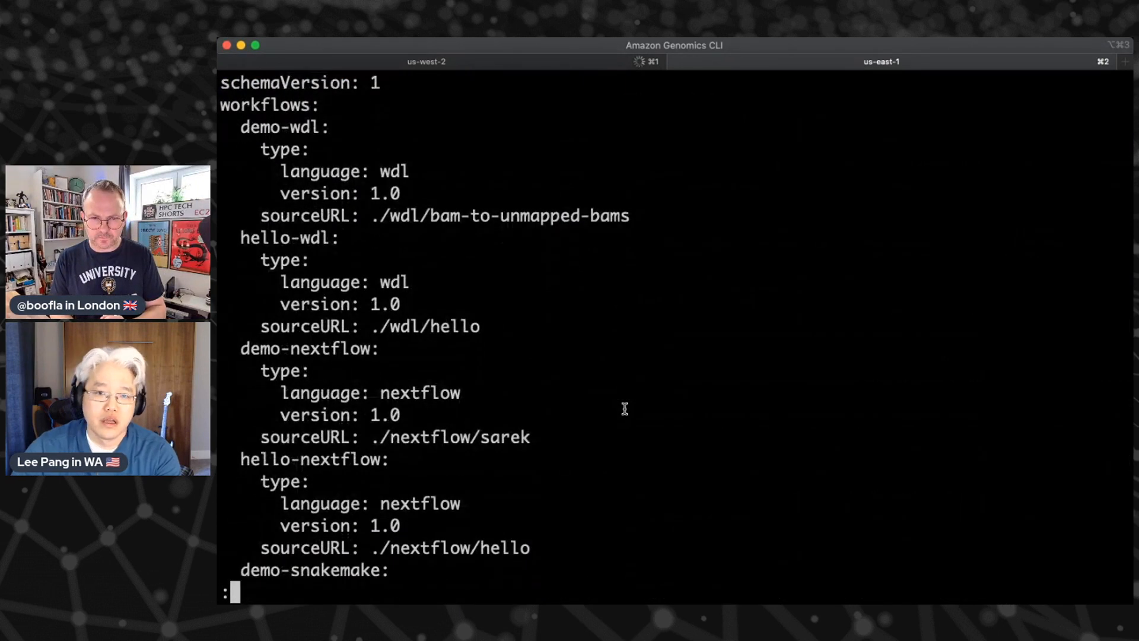
pyautogui.moveTo(373, 214)
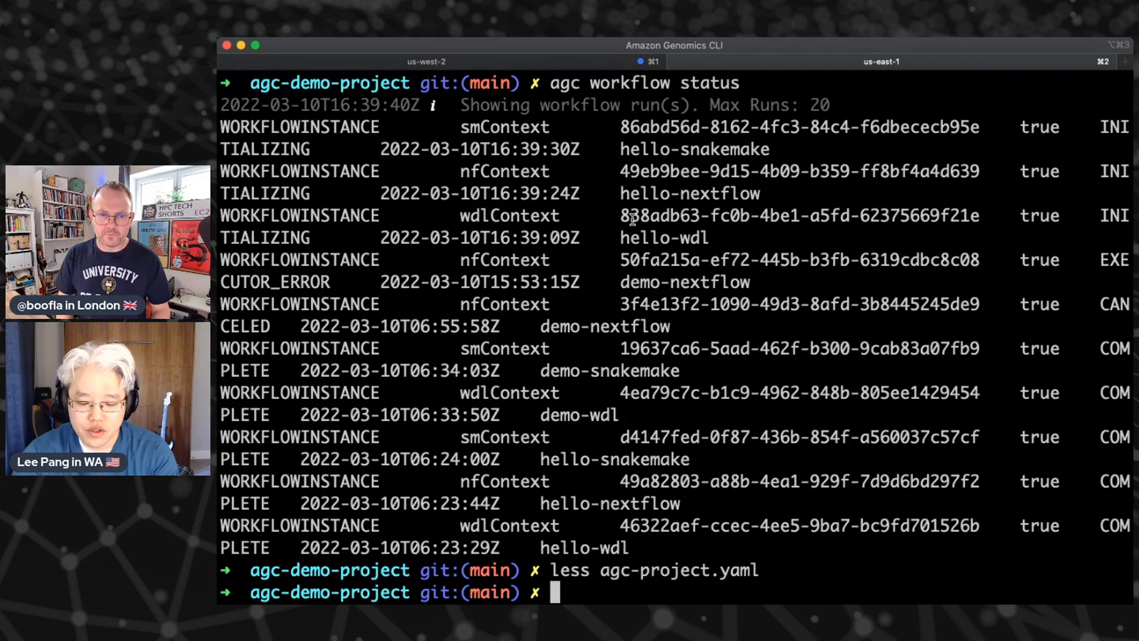
# - Show demo-wdl run 4ea79c7c outputs: unmapped BAM files A, B and C in S3
pyautogui.write('agc')
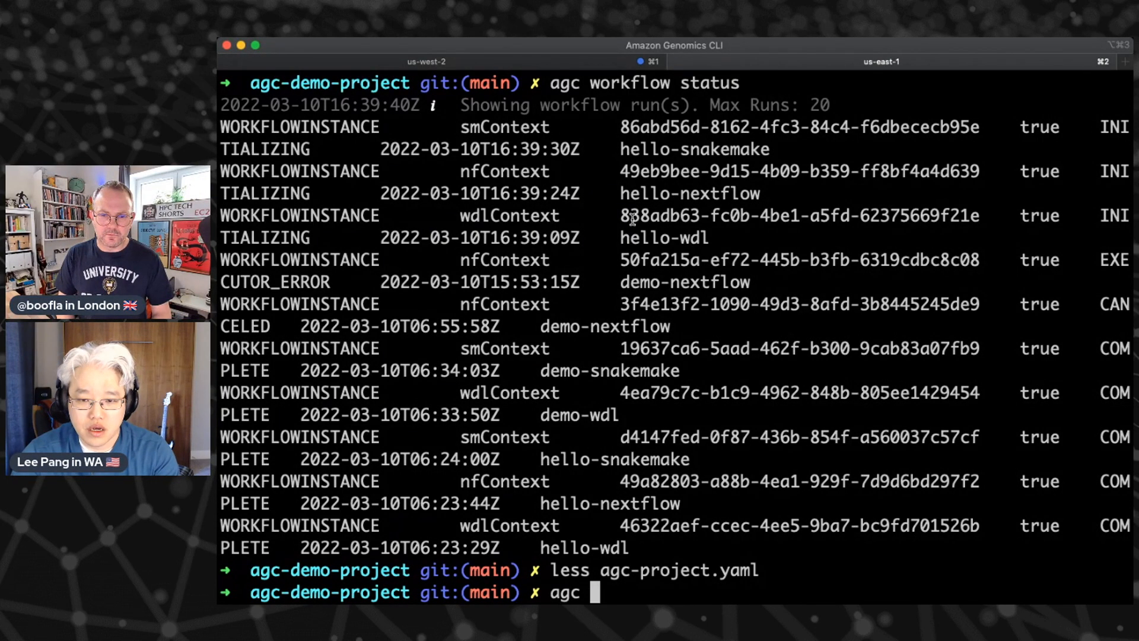
pyautogui.write('workflow output 4ea79c7c-b1c9-4962-848b-805ee1429454')
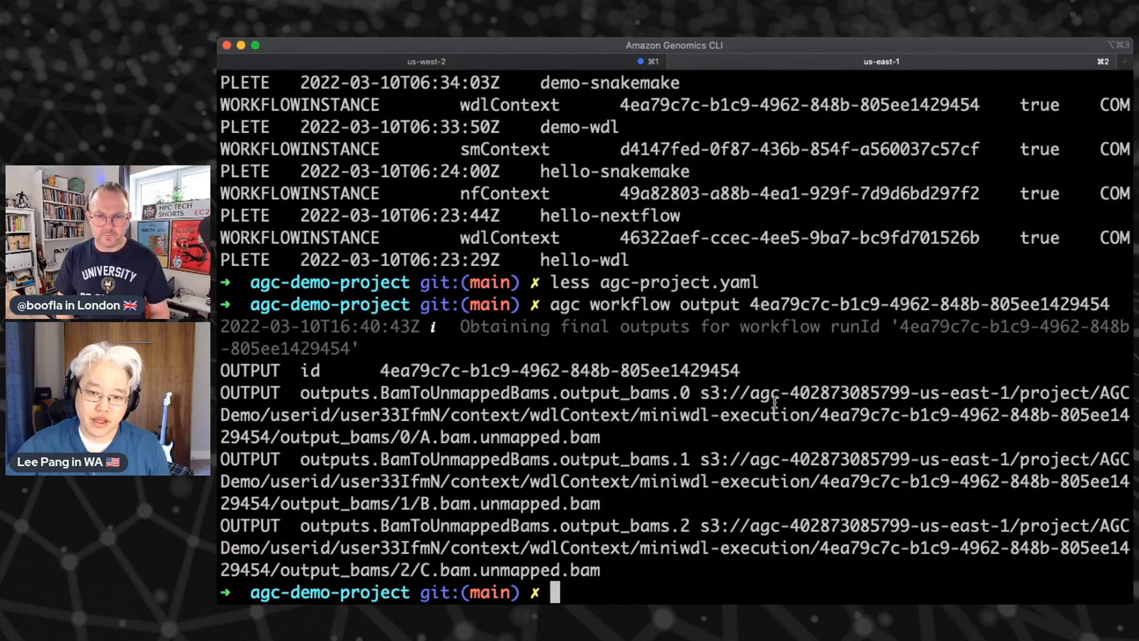
pyautogui.moveTo(701, 392); pyautogui.dragTo(842, 415)
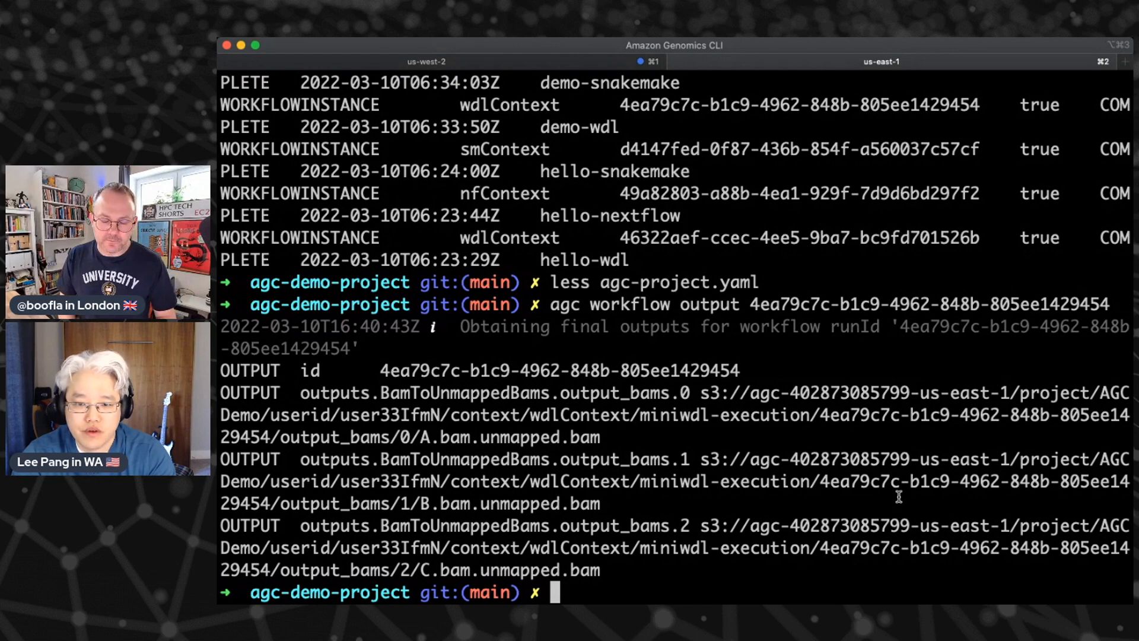
# - List wdl/bam-to-unmapped-bams, highlighting the WDL file and the inputs JSON
pyautogui.write('ls')
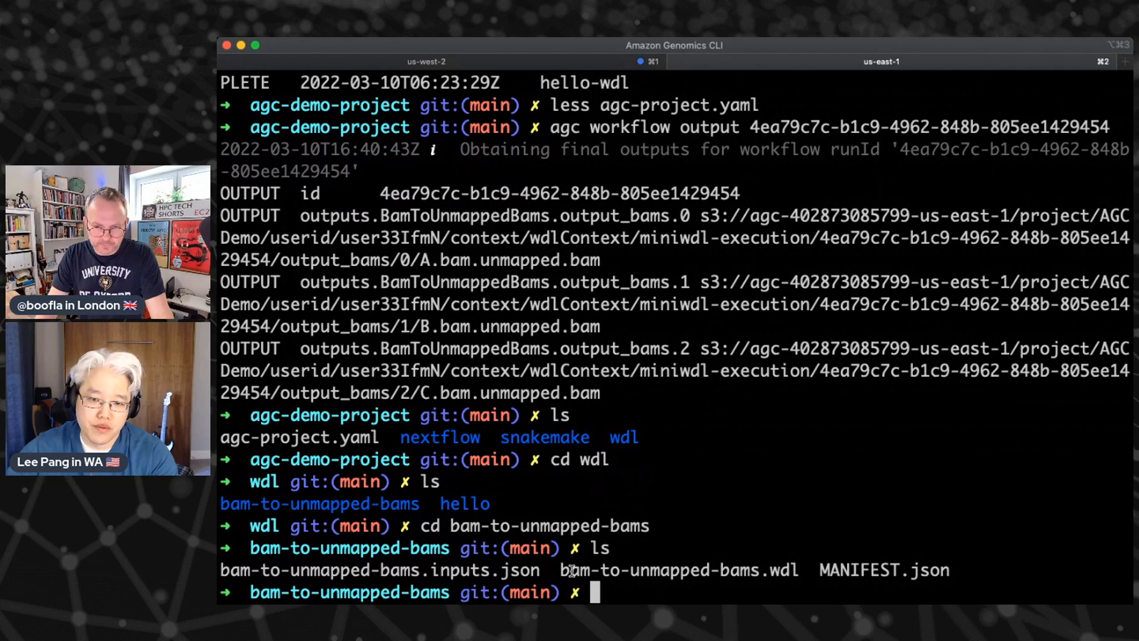
pyautogui.doubleClick(678, 570)
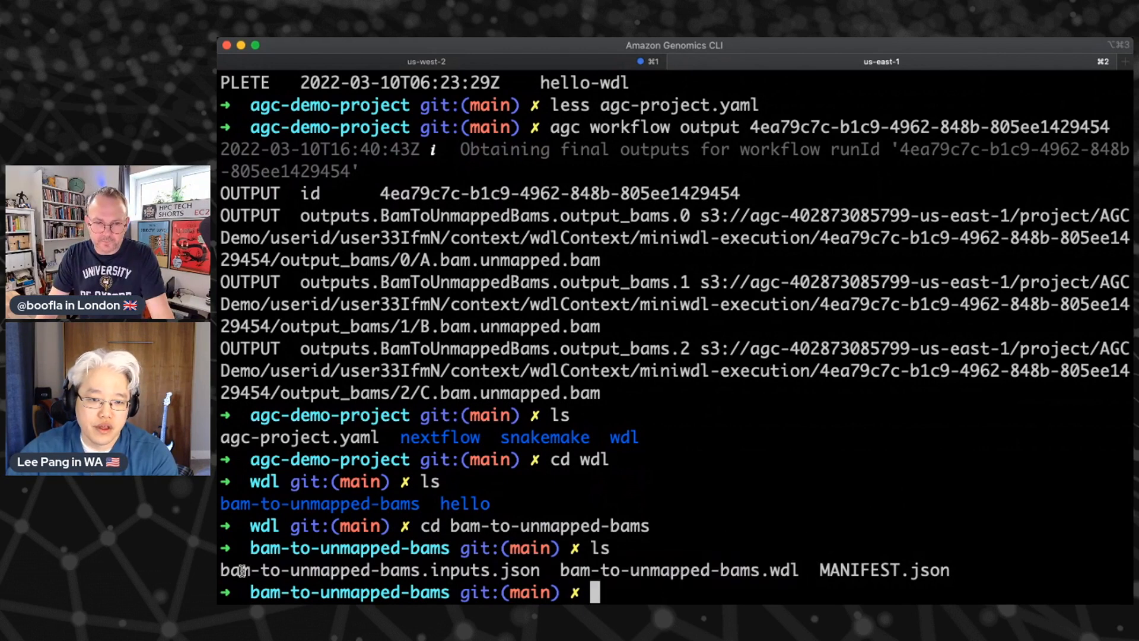
pyautogui.doubleClick(379, 570)
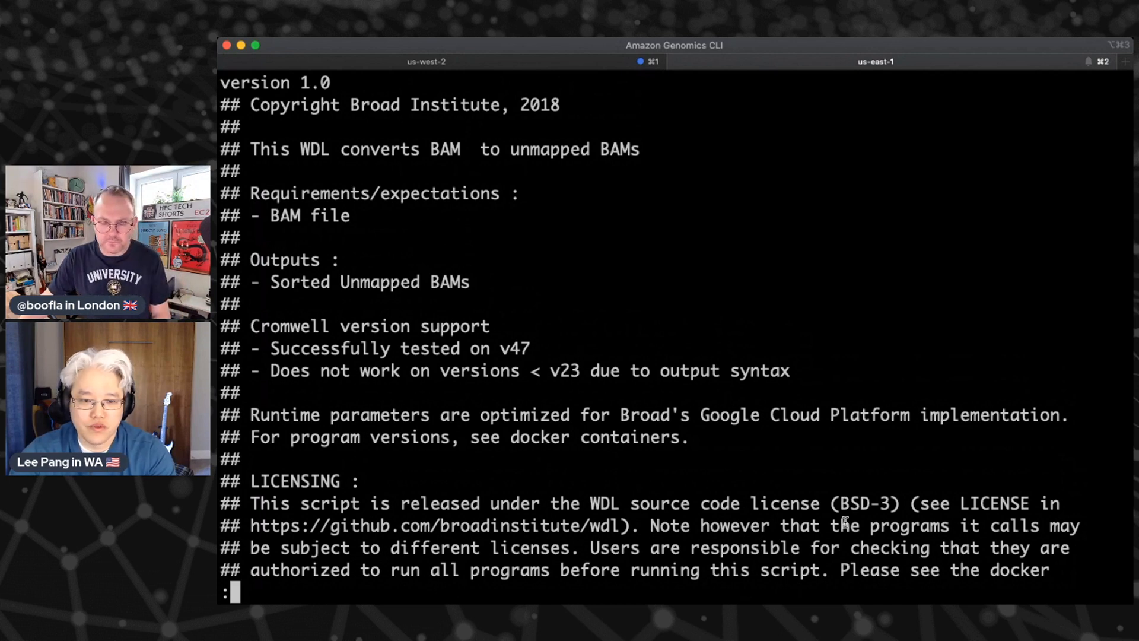
# - Scroll through bam-to-unmapped-bams.wdl's header describing BAM to sorted unmapped BAMs
pyautogui.scroll(-3)
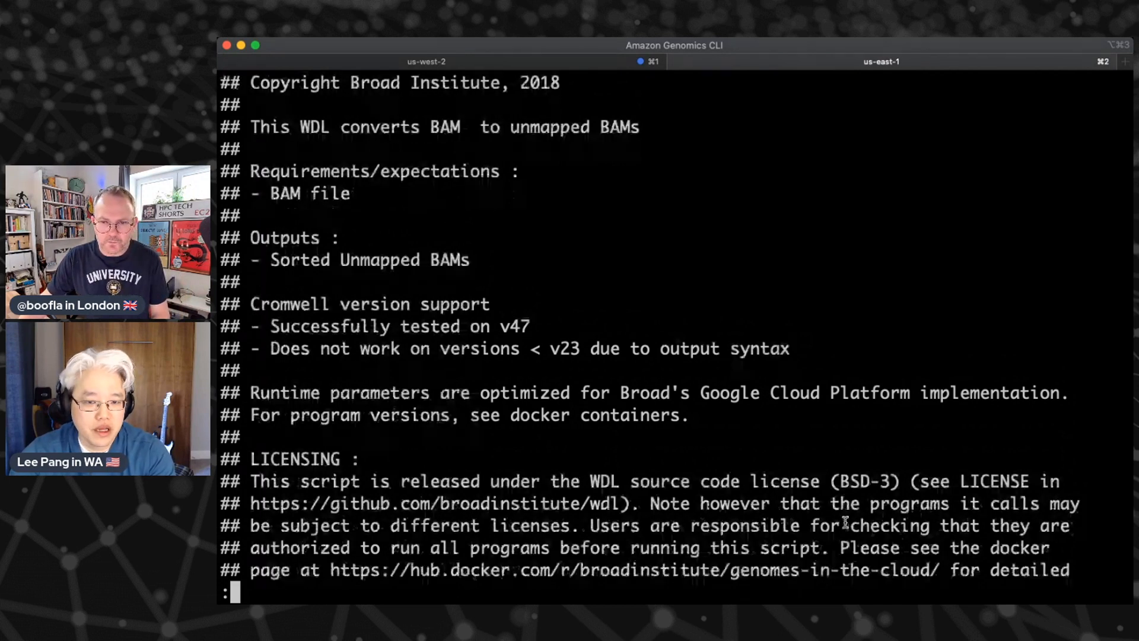
pyautogui.scroll(-3)
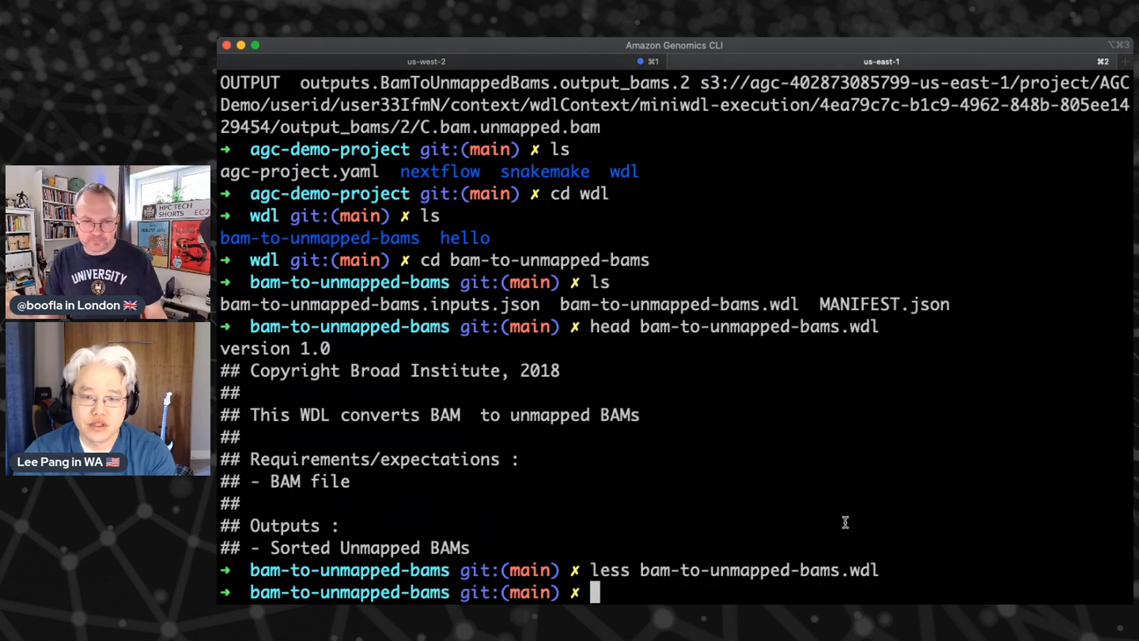
pyautogui.write('less b')
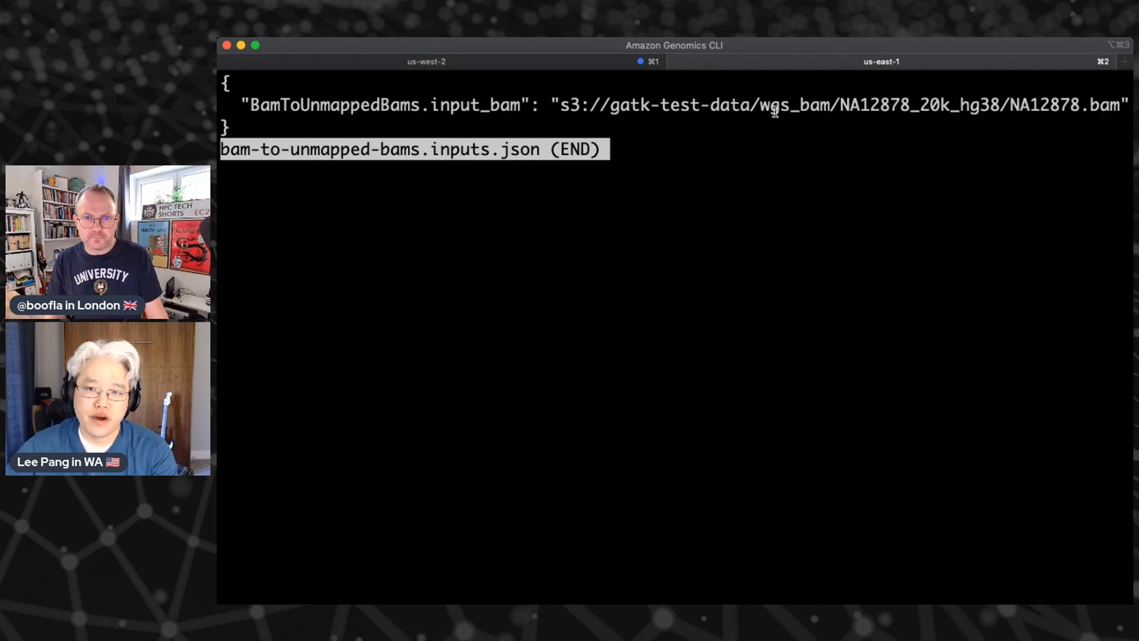
pyautogui.doubleClick(683, 104)
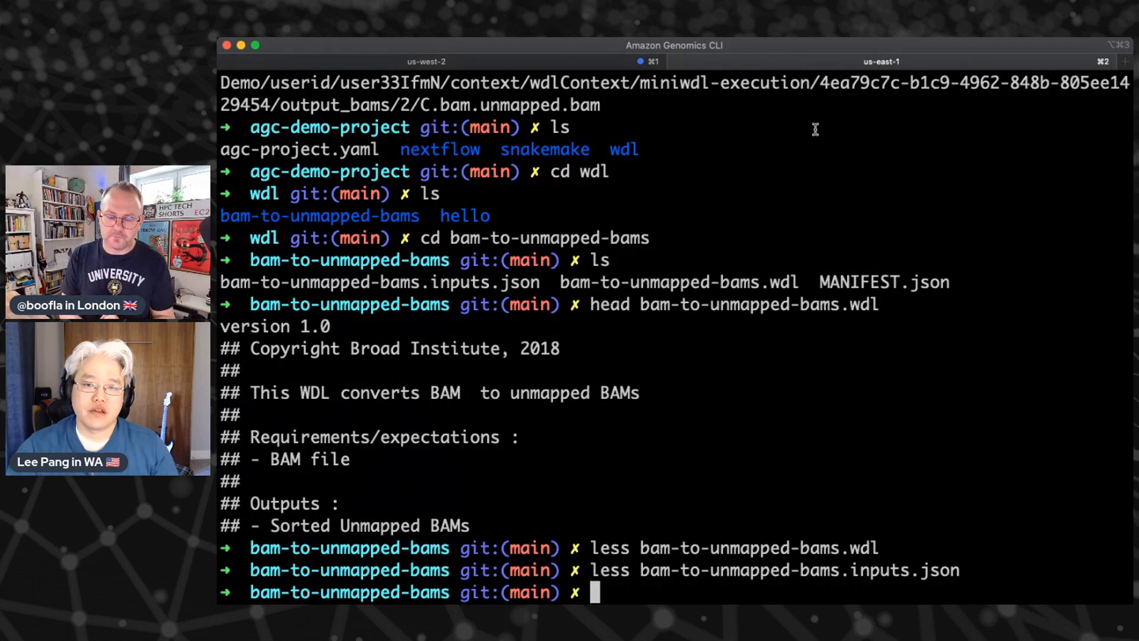
# - View MANIFEST.json in less, highlighting bam-to-unmapped-bams.wdl as the main workflow
pyautogui.doubleClick(859, 283)
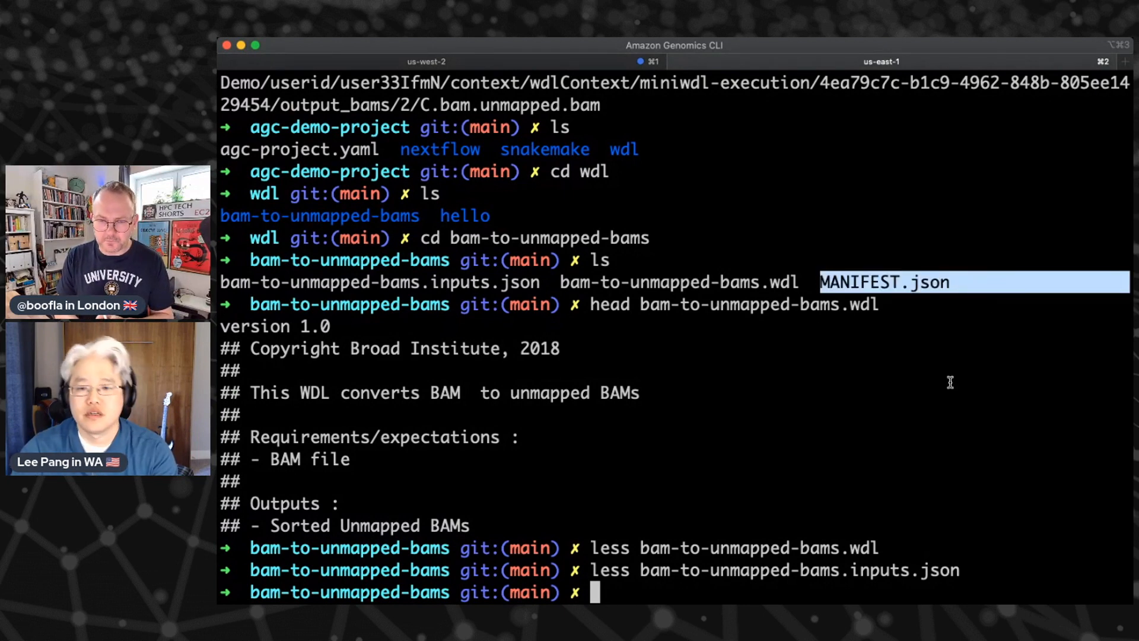
pyautogui.write('less MANIFEST.json')
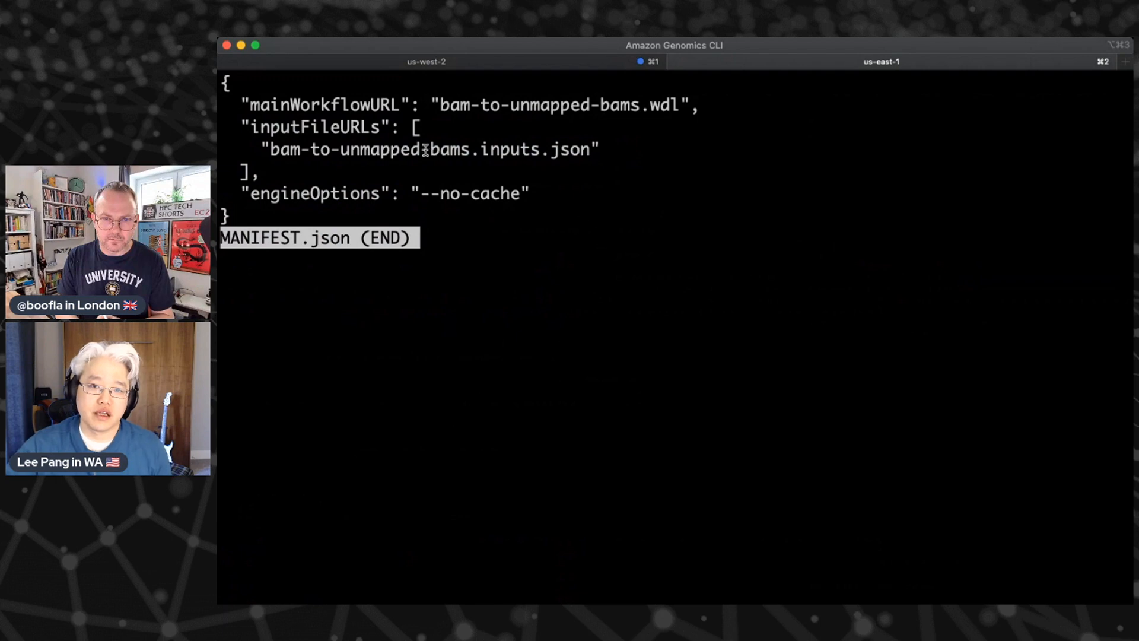
pyautogui.doubleClick(559, 104)
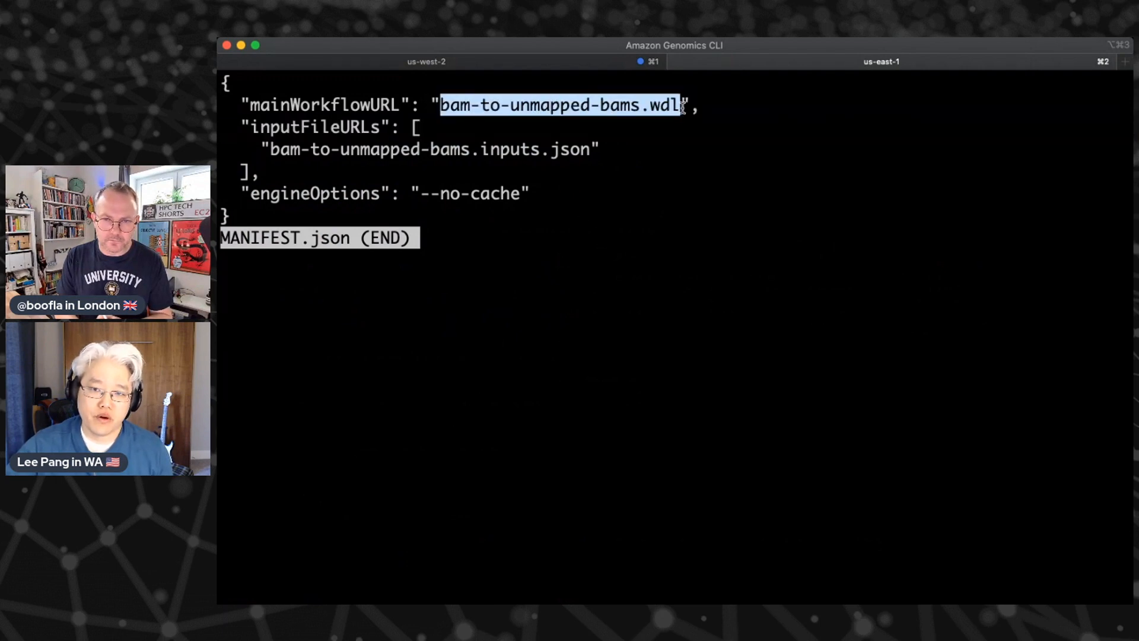